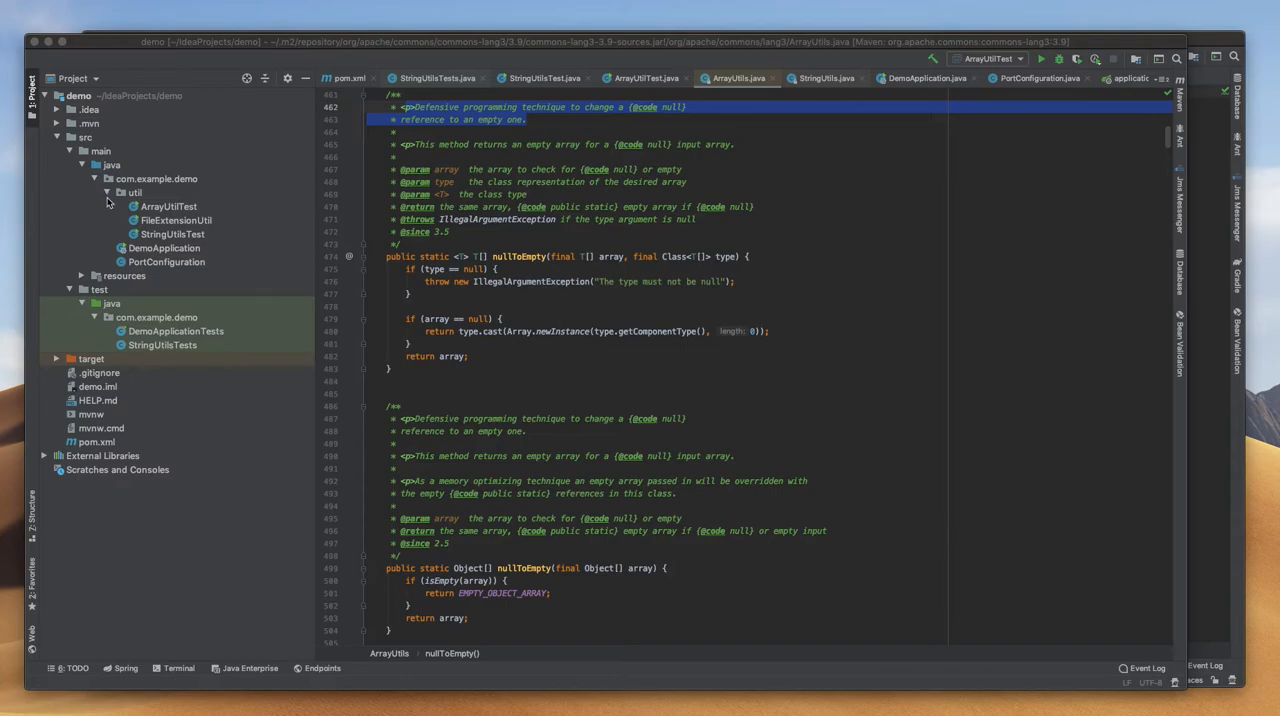
- Create the NumberUtilsTest Java class through the util package's New > Java Class menu
{"action": "left_click", "coordinate": [135, 192]}
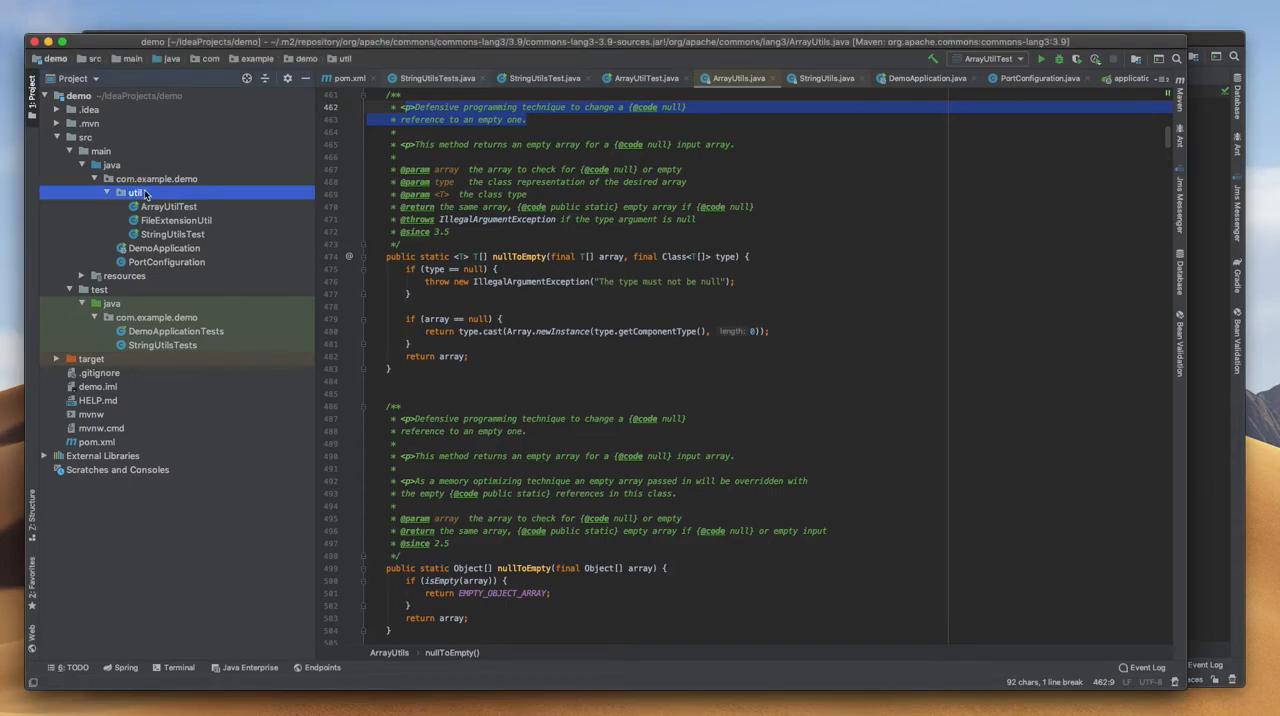
{"action": "right_click", "coordinate": [135, 192]}
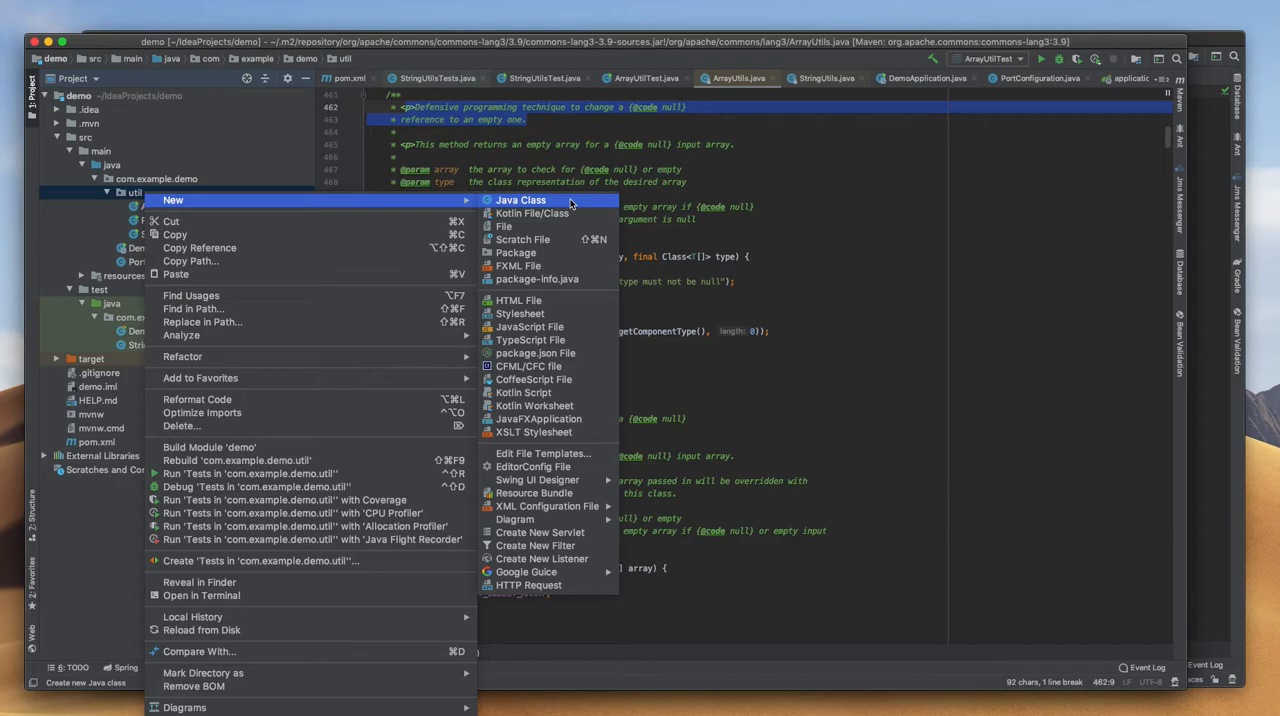
{"action": "left_click", "coordinate": [520, 199]}
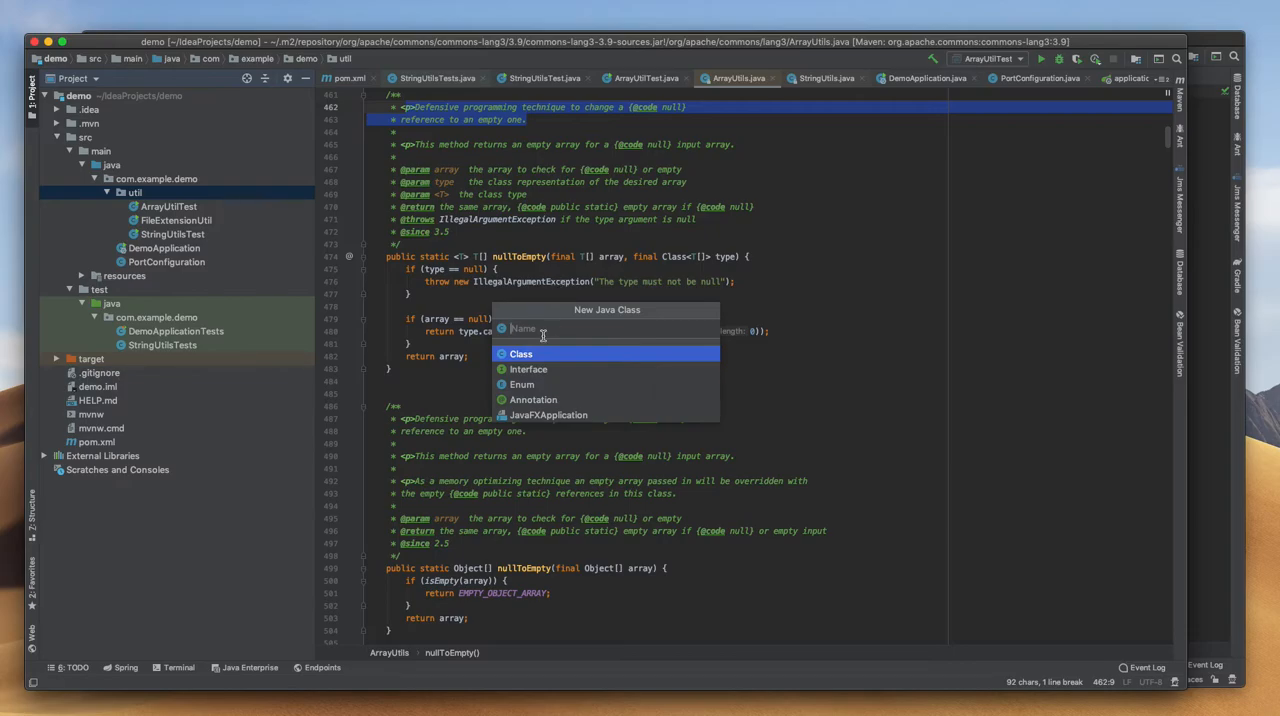
{"action": "type", "text": "Number"}
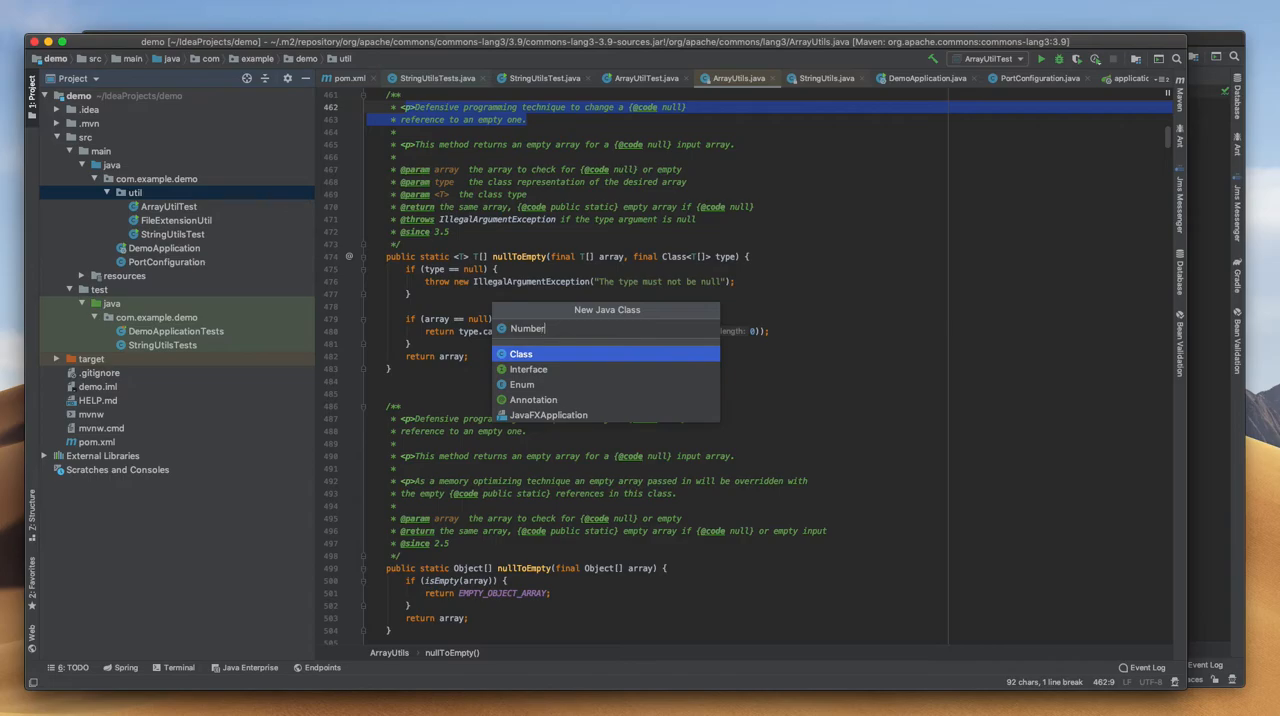
{"action": "type", "text": "Utils"}
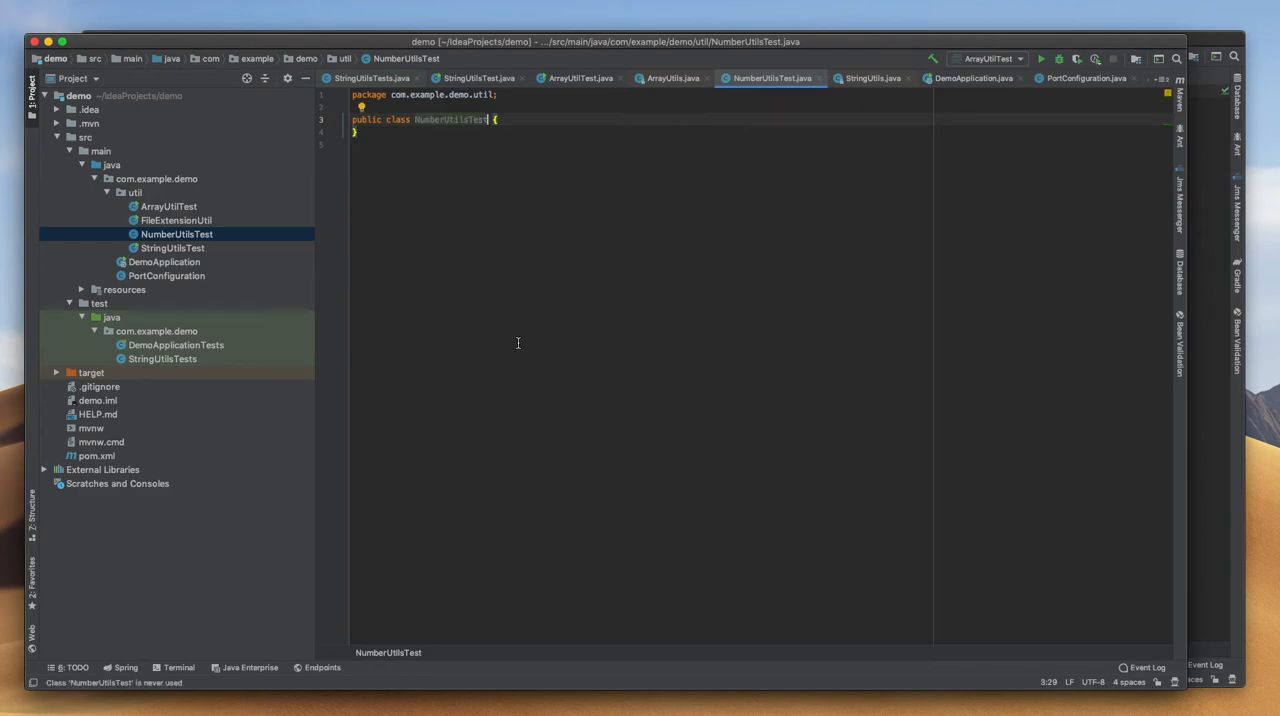
{"action": "mouse_move", "coordinate": [517, 158]}
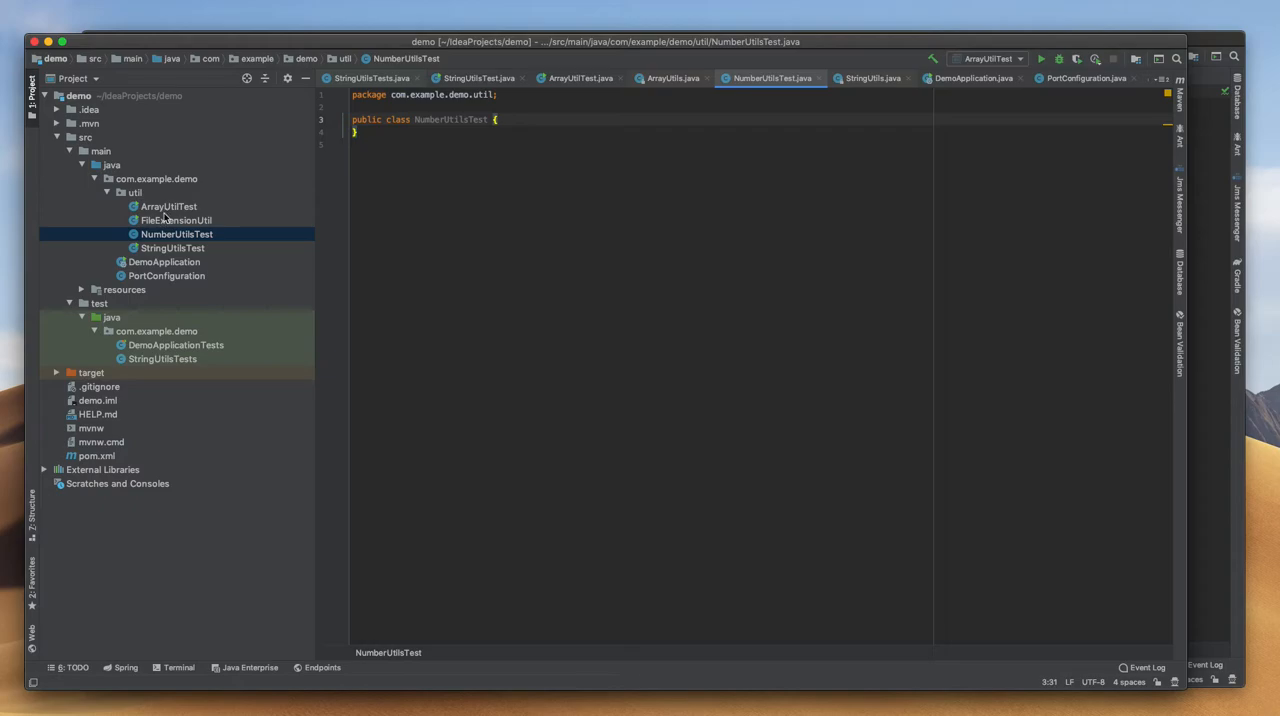
- Copy the StringUtils import and main method from StringUtilsTest into NumberUtilsTest
{"action": "left_click", "coordinate": [172, 248]}
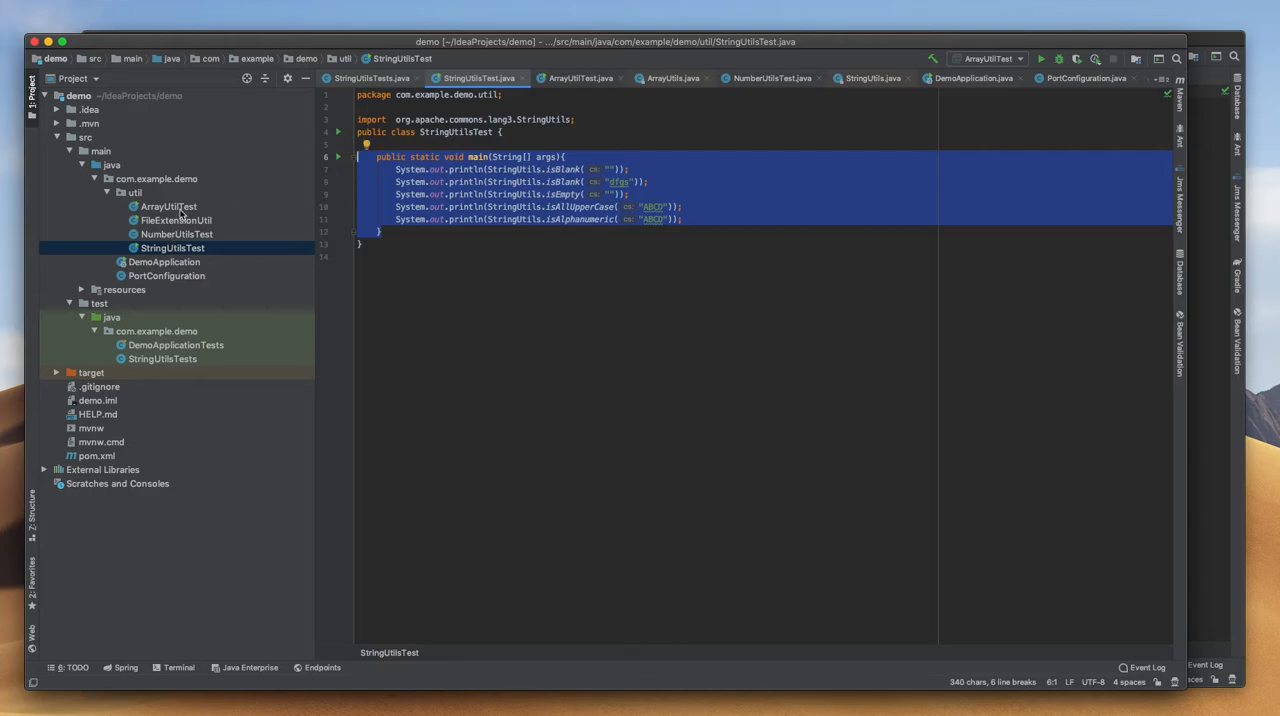
{"action": "left_click", "coordinate": [177, 234]}
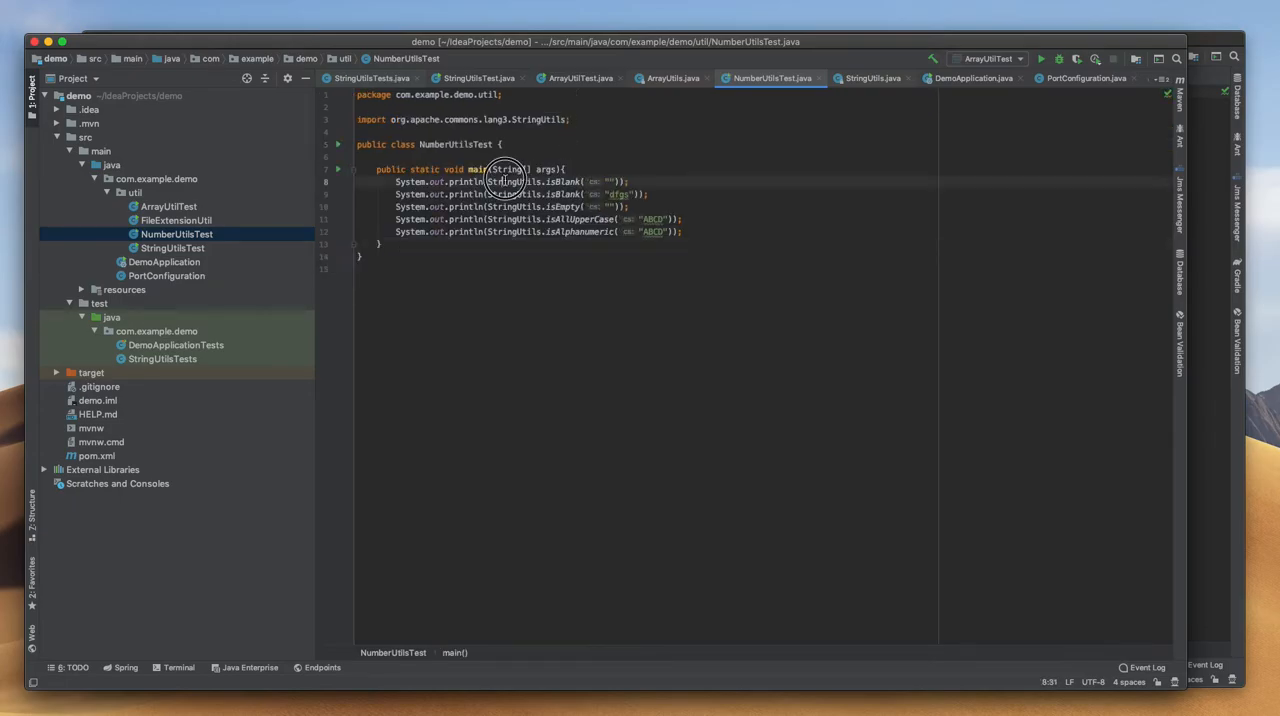
{"action": "double_click", "coordinate": [513, 182]}
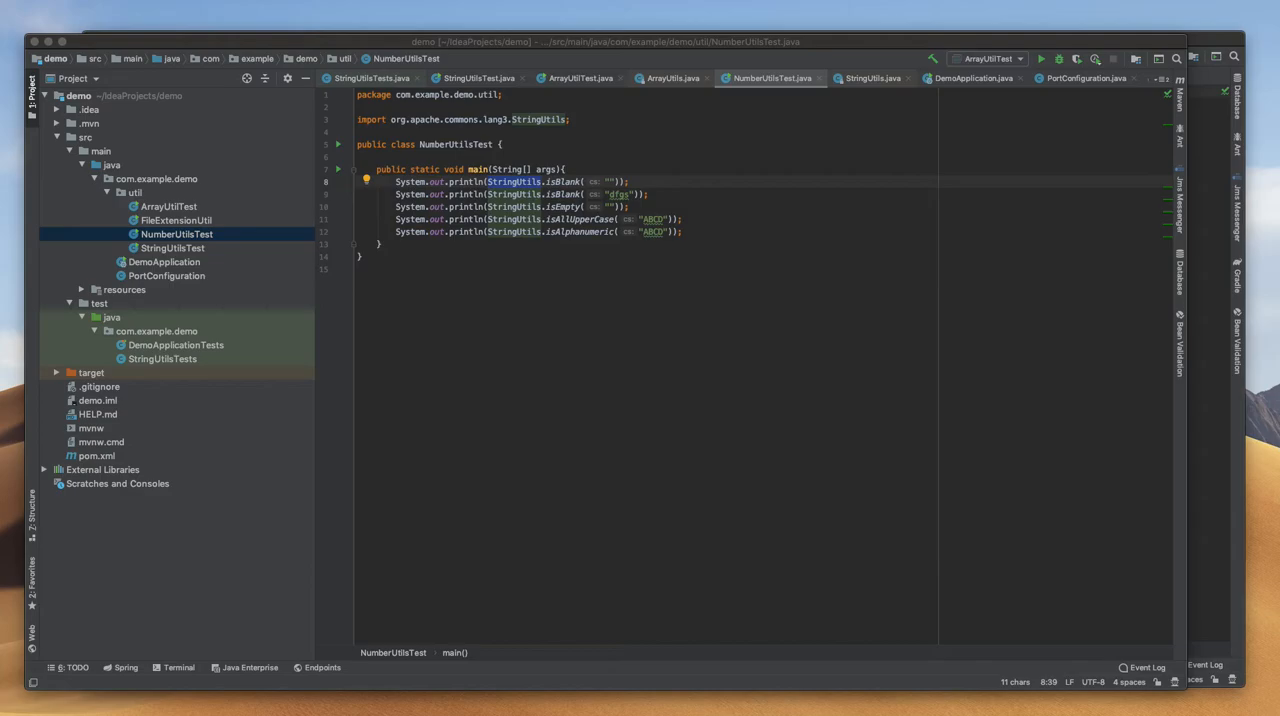
- Replace StringUtils with NumberUtils on line 8 and import org.apache.commons.lang3.math.NumberUtils
{"action": "double_click", "coordinate": [513, 182]}
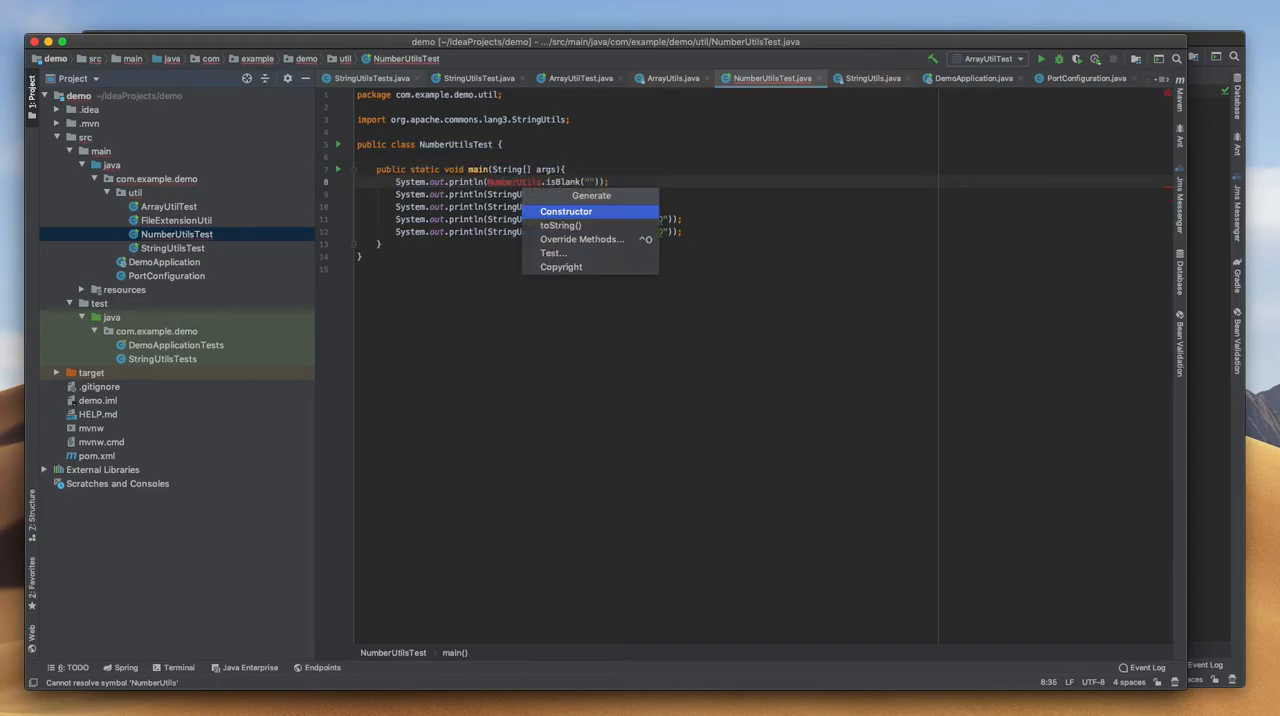
{"action": "key", "text": "Escape"}
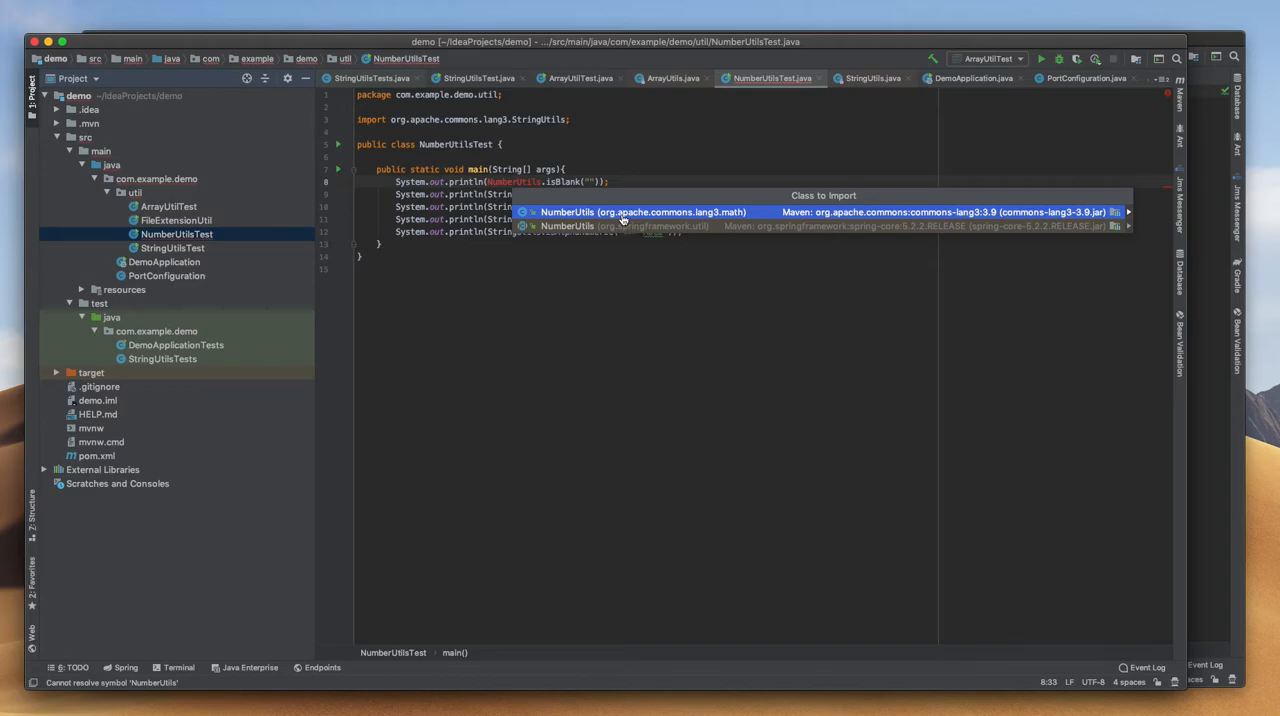
{"action": "mouse_move", "coordinate": [620, 225]}
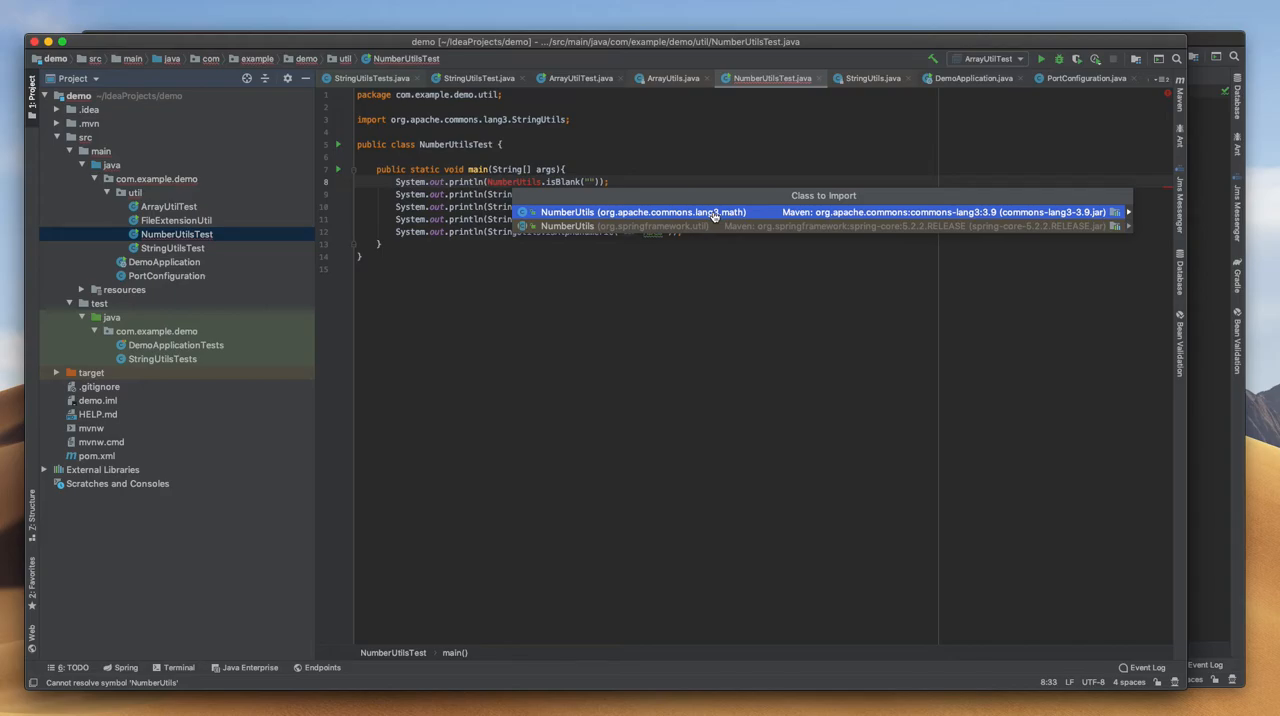
{"action": "left_click", "coordinate": [640, 212]}
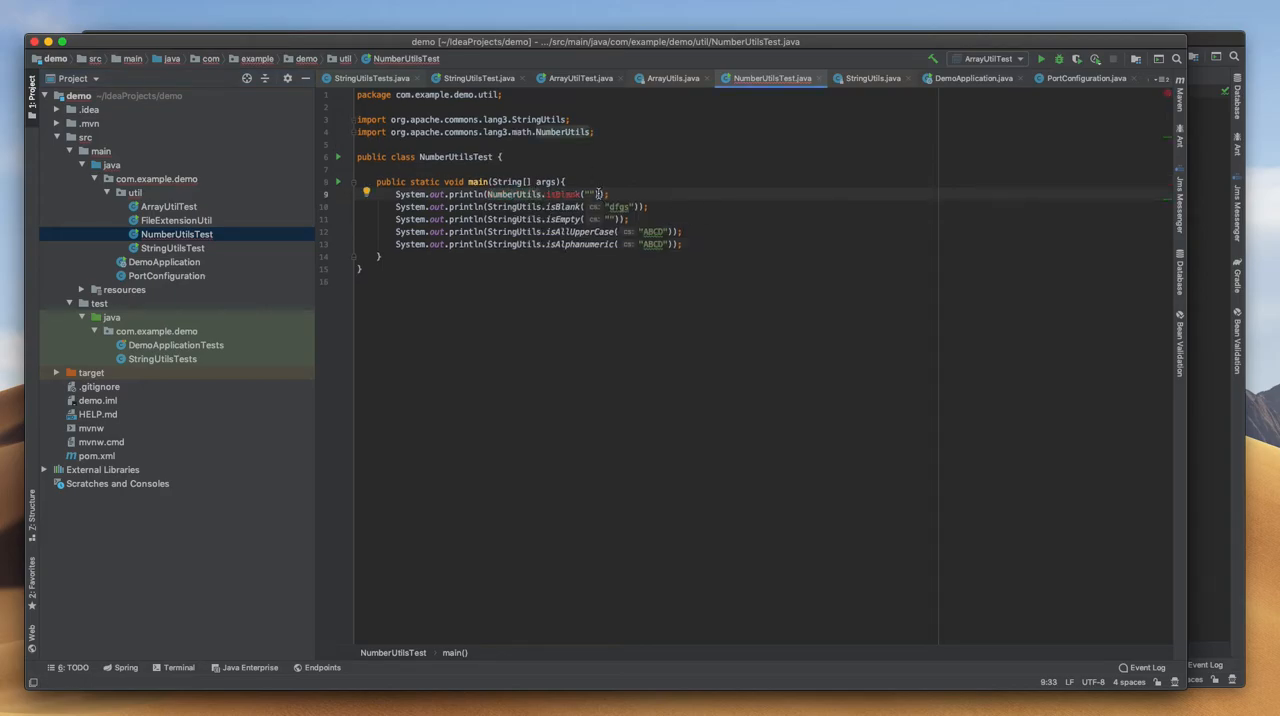
- Change the first print call from isBlank to NumberUtils.isDigits("45g")
{"action": "double_click", "coordinate": [565, 194]}
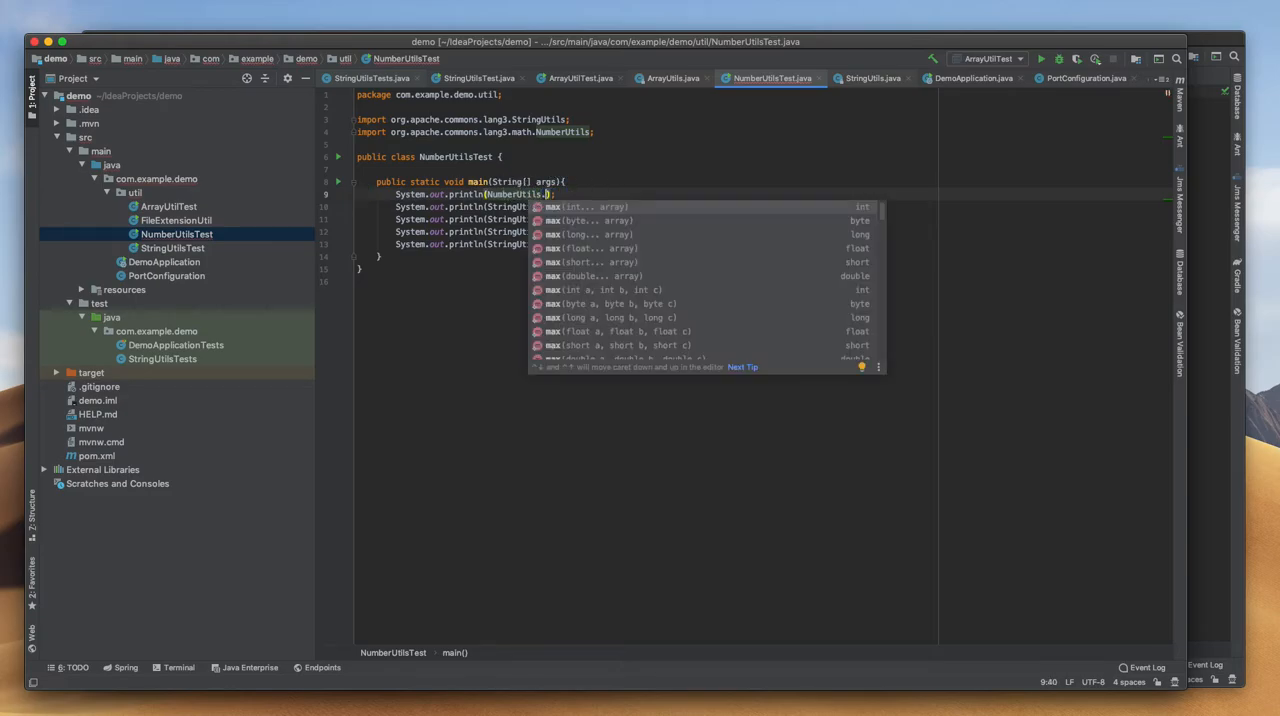
{"action": "type", "text": "isDigits("}
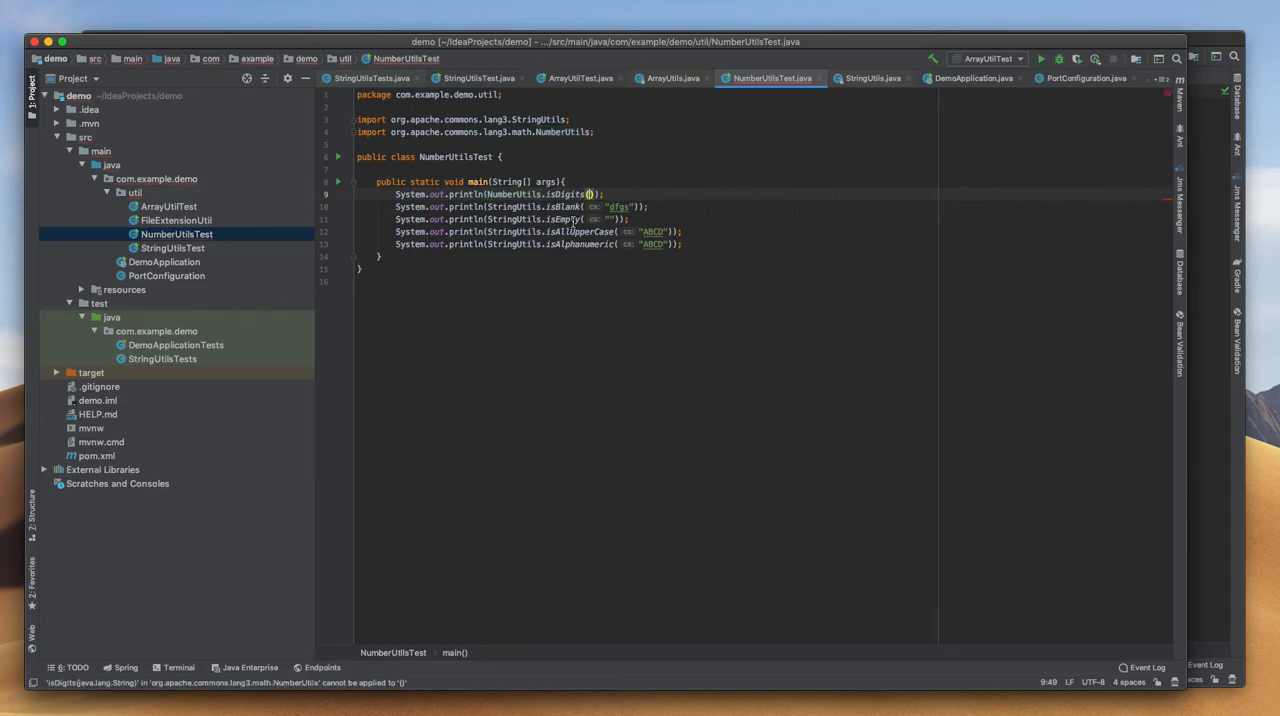
{"action": "type", "text": "\""}
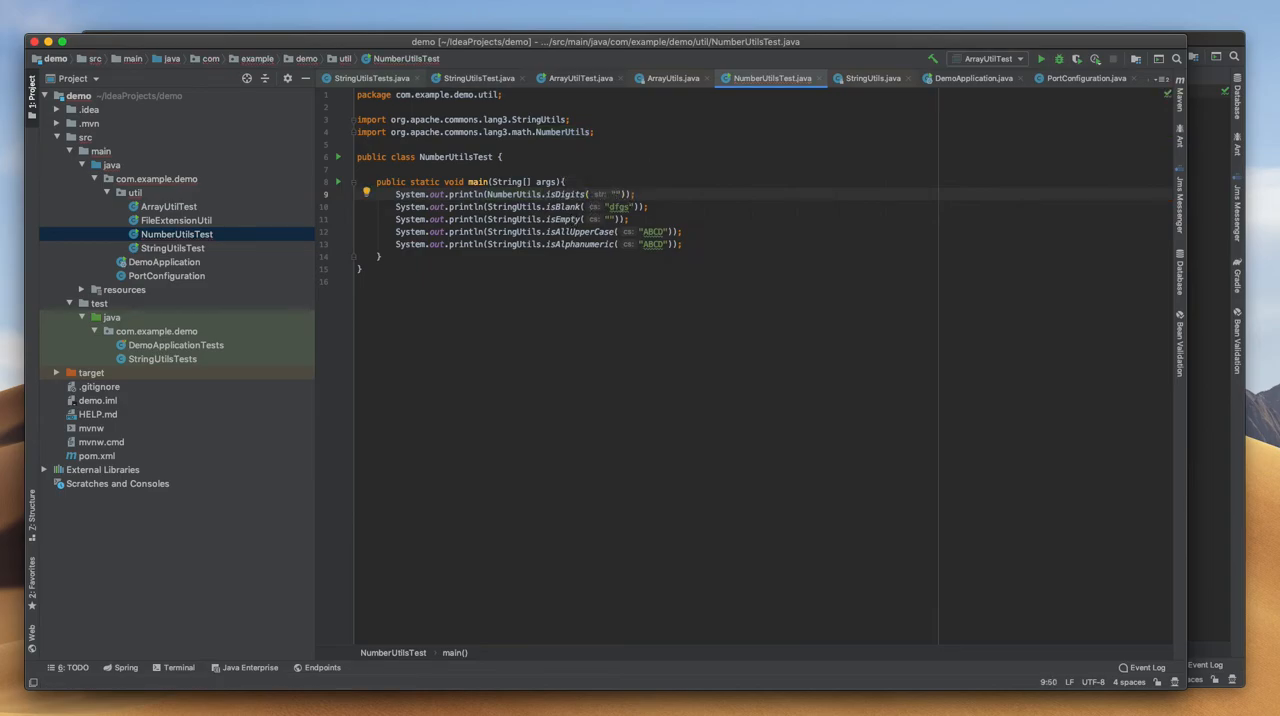
{"action": "type", "text": "45g"}
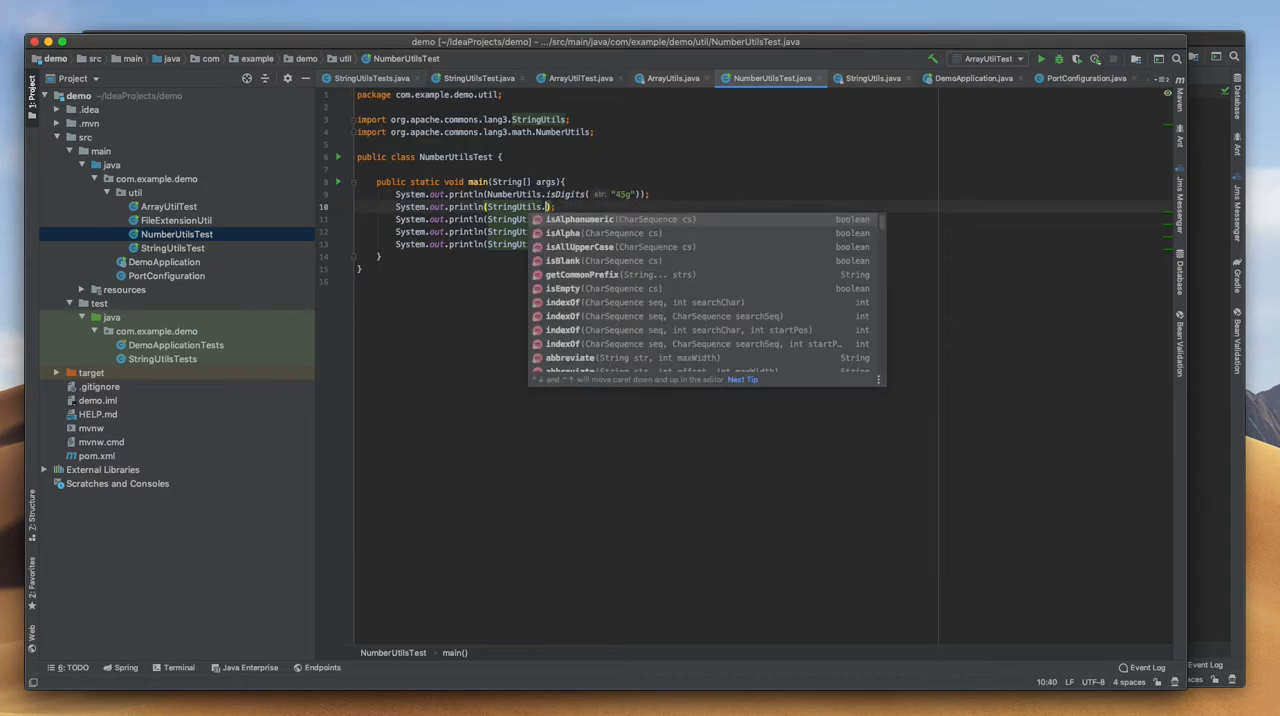
- Change line 10's isBlank call to StringUtils.compare("23", "23") using code completion
{"action": "type", "text": "compare("}
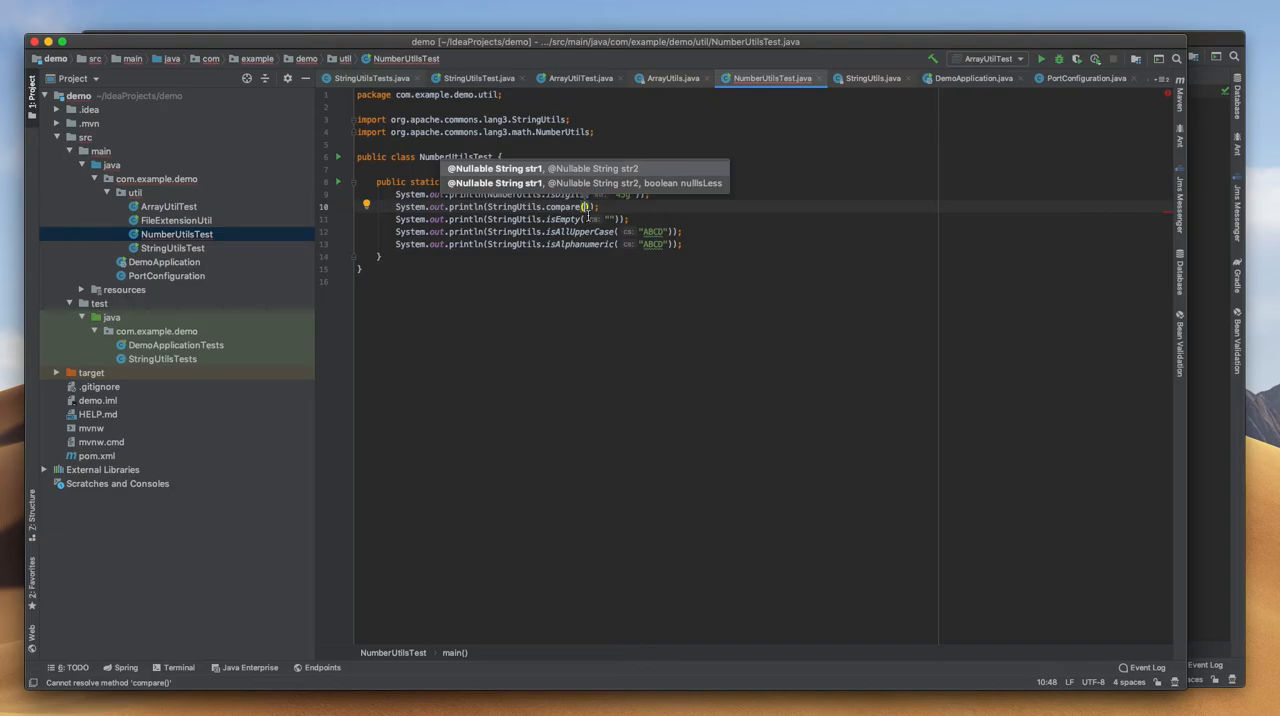
{"action": "type", "text": "str1"}
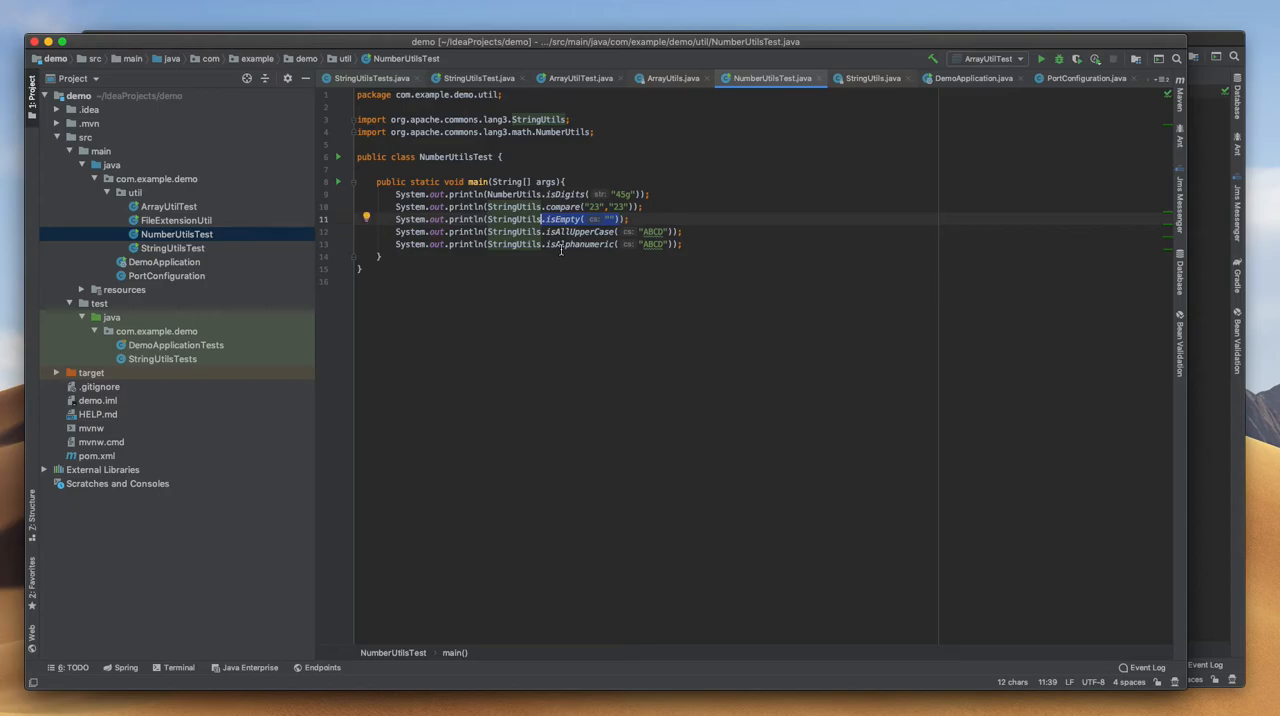
- Delete isEmpty("") from line 11 and browse StringUtils completions after the dot
{"action": "type", "text": "cre"}
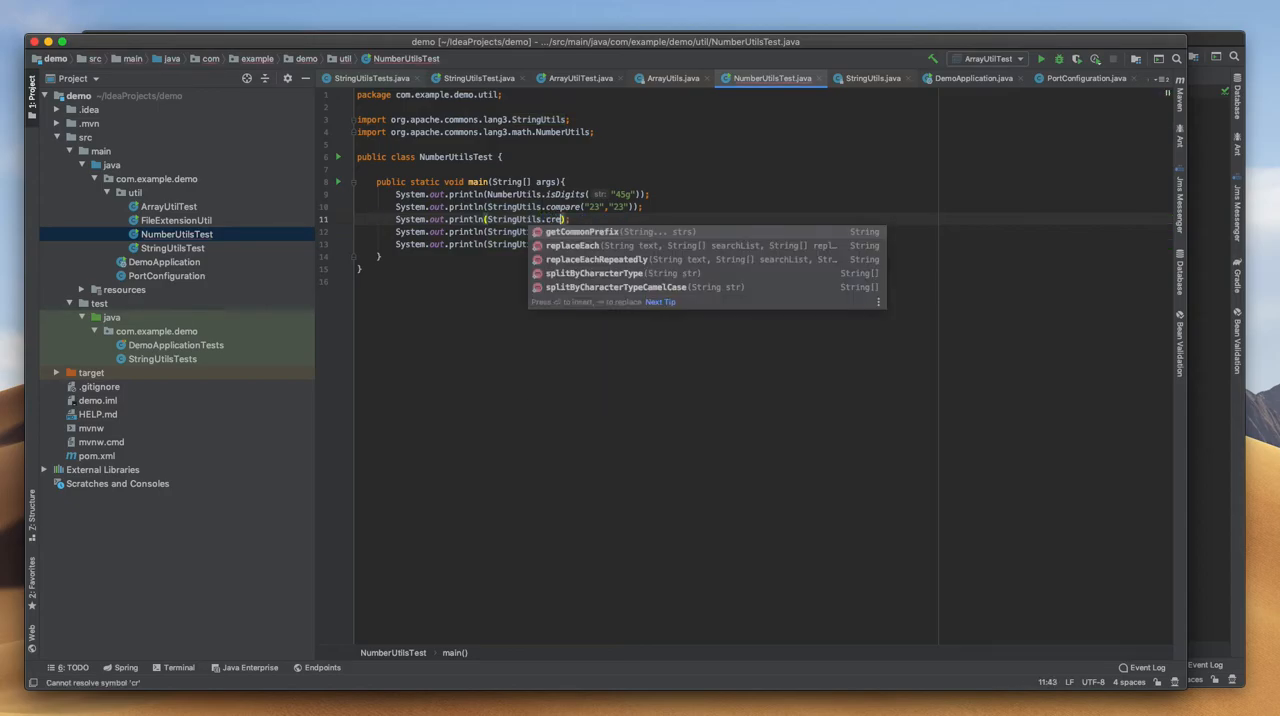
{"action": "mouse_move", "coordinate": [635, 291]}
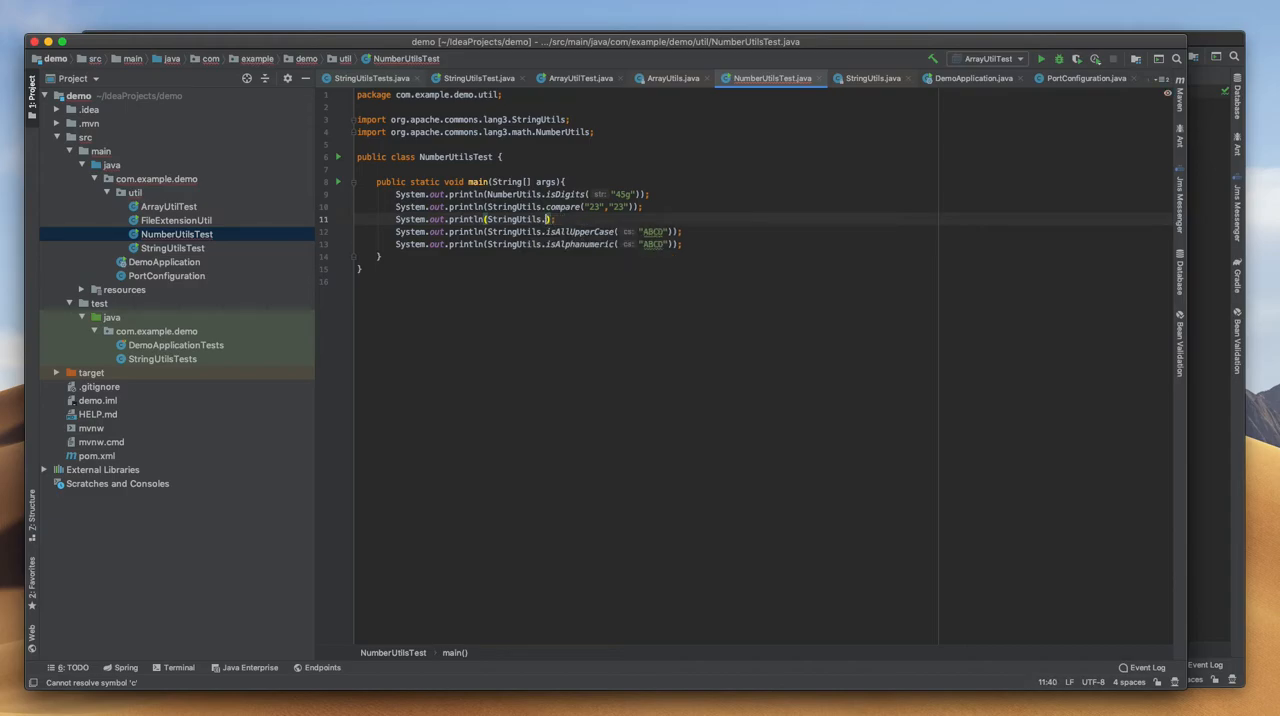
{"action": "type", "text": "."}
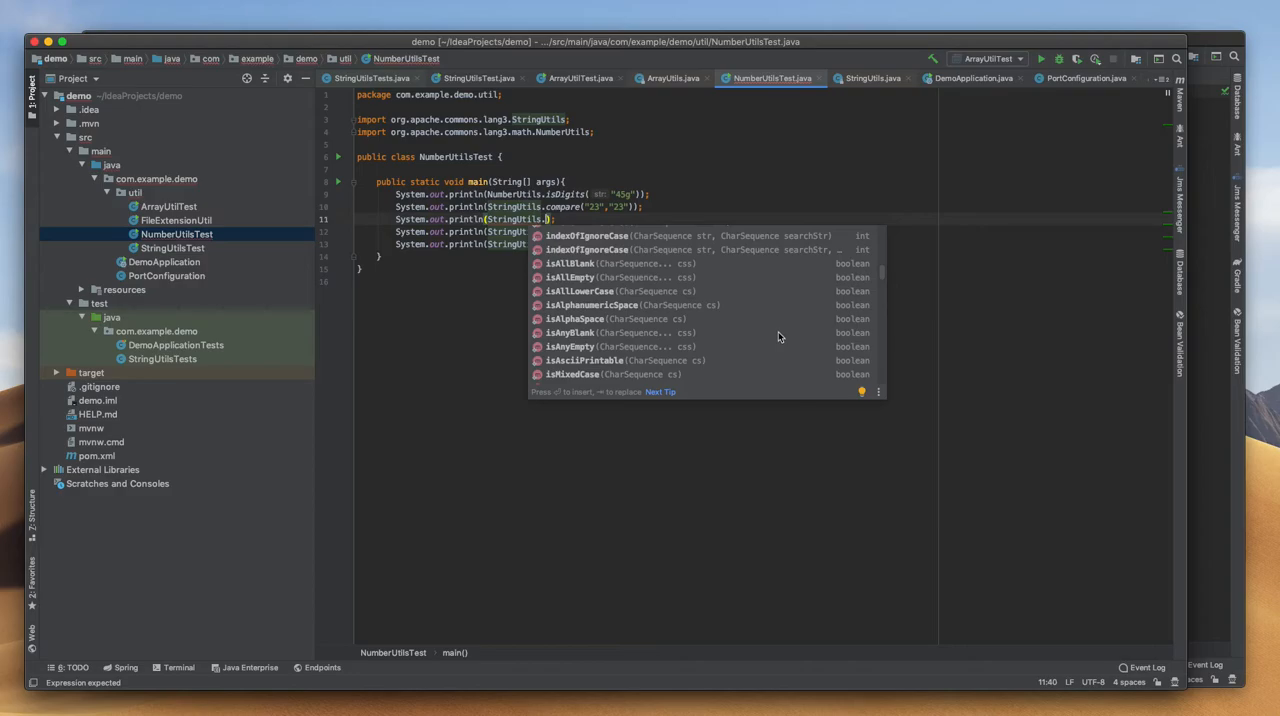
{"action": "scroll", "scroll_direction": "down", "scroll_amount": 3}
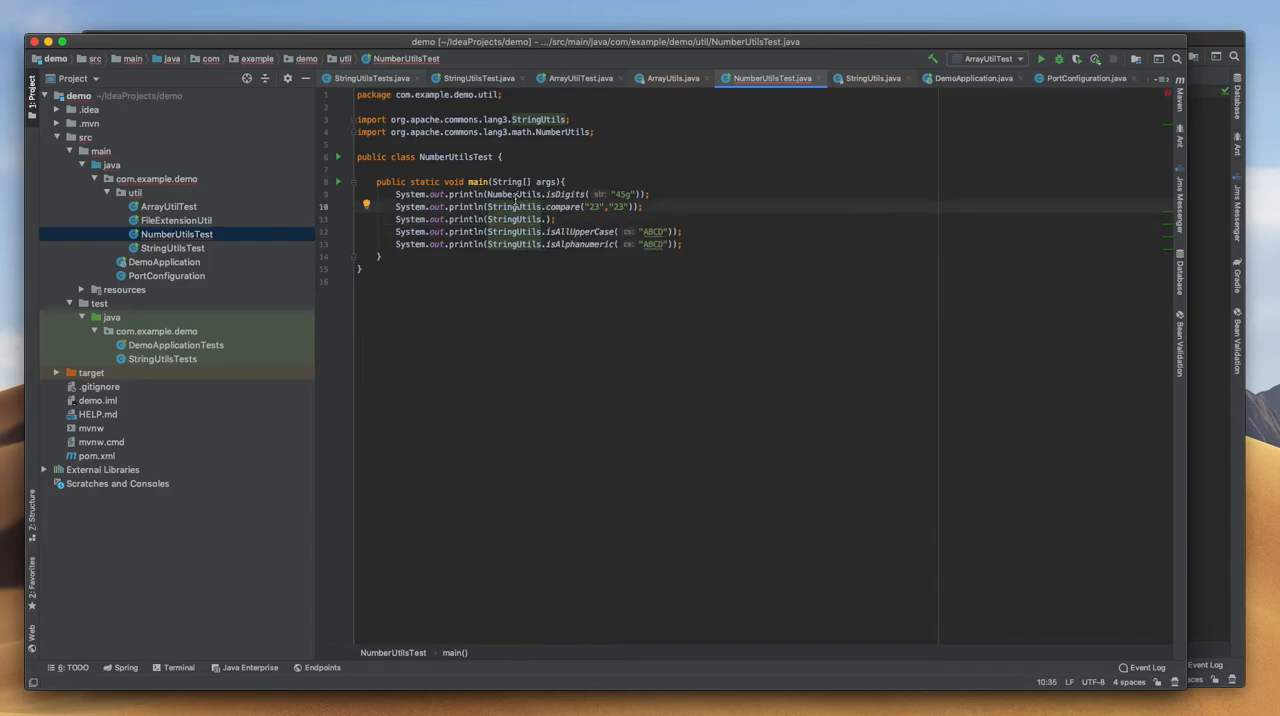
- Edit the compare line's arguments and add NumberUtils max {5,6,7,8,2} and toDouble("1234") prints
{"action": "double_click", "coordinate": [512, 194]}
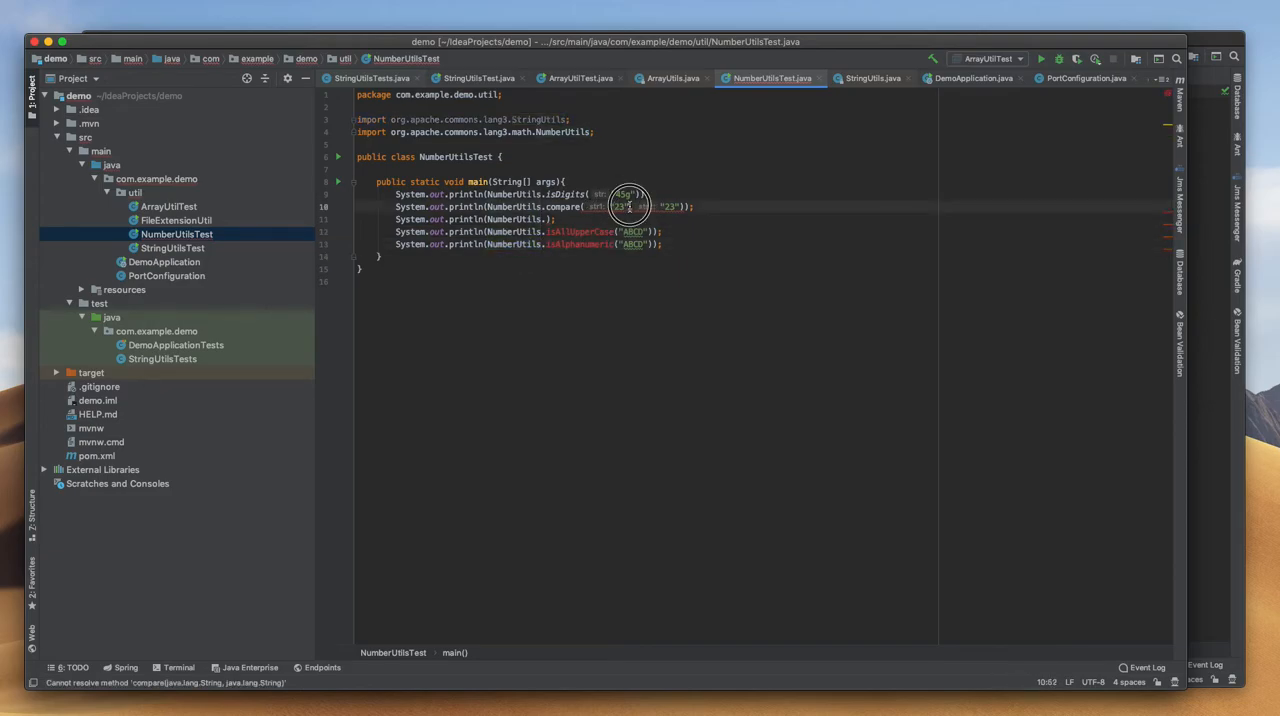
{"action": "double_click", "coordinate": [623, 207]}
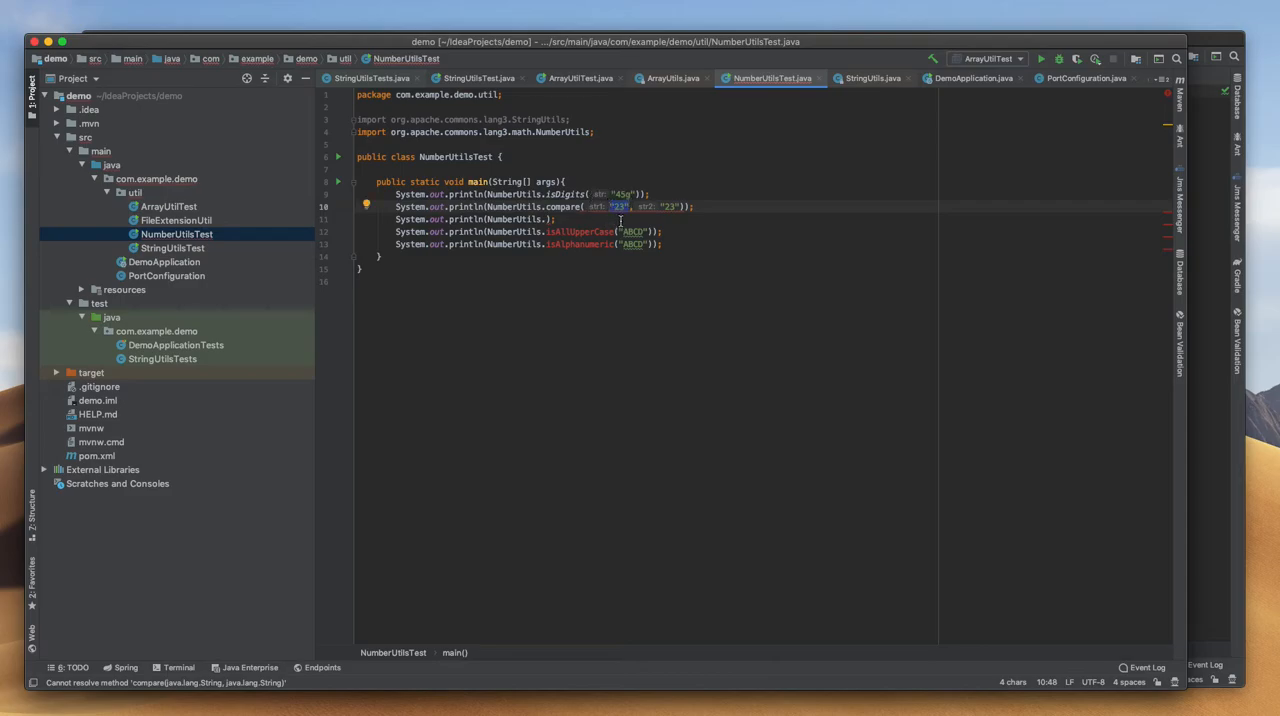
{"action": "type", "text": "64"}
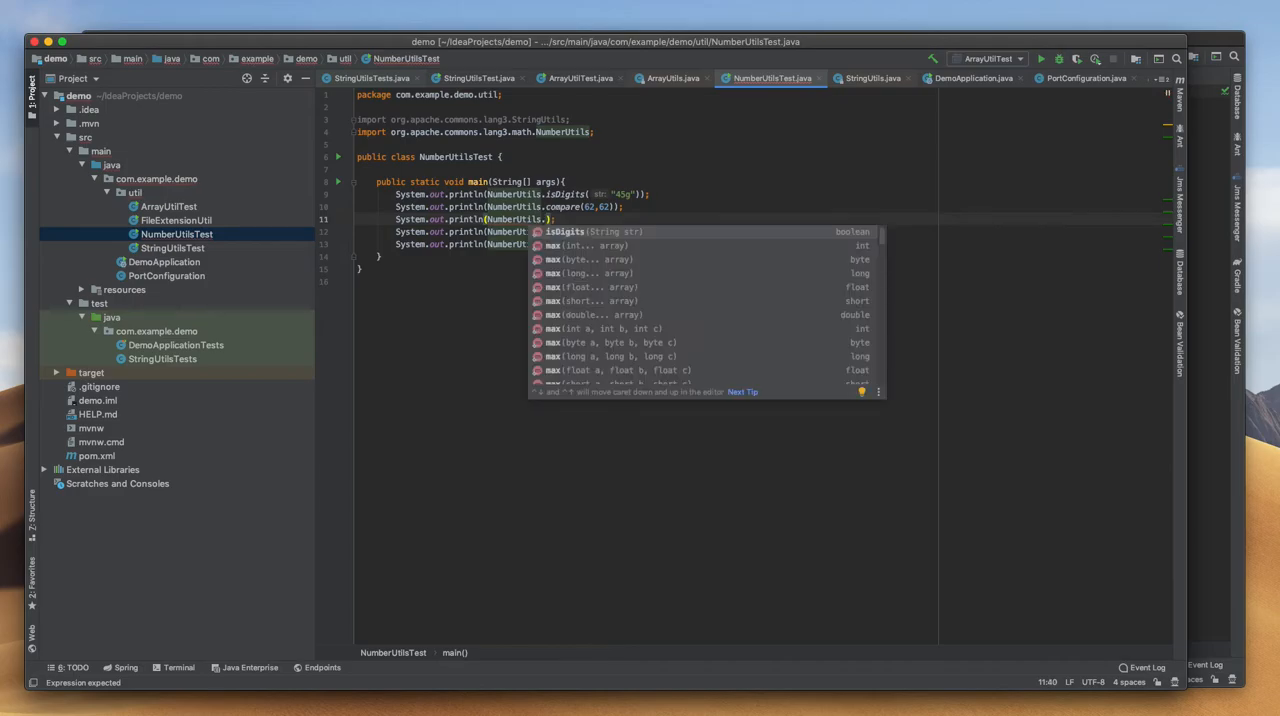
{"action": "mouse_move", "coordinate": [584, 240]}
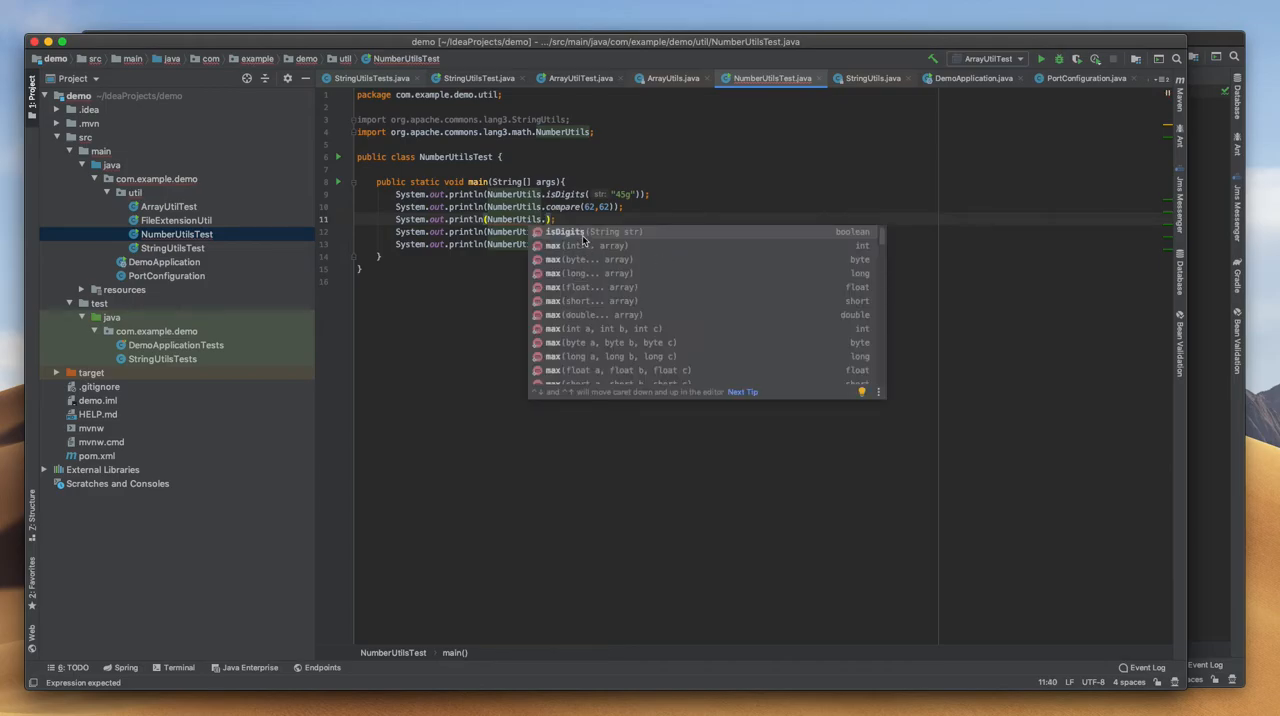
{"action": "mouse_move", "coordinate": [572, 297]}
{"action": "type", "text": "max("}
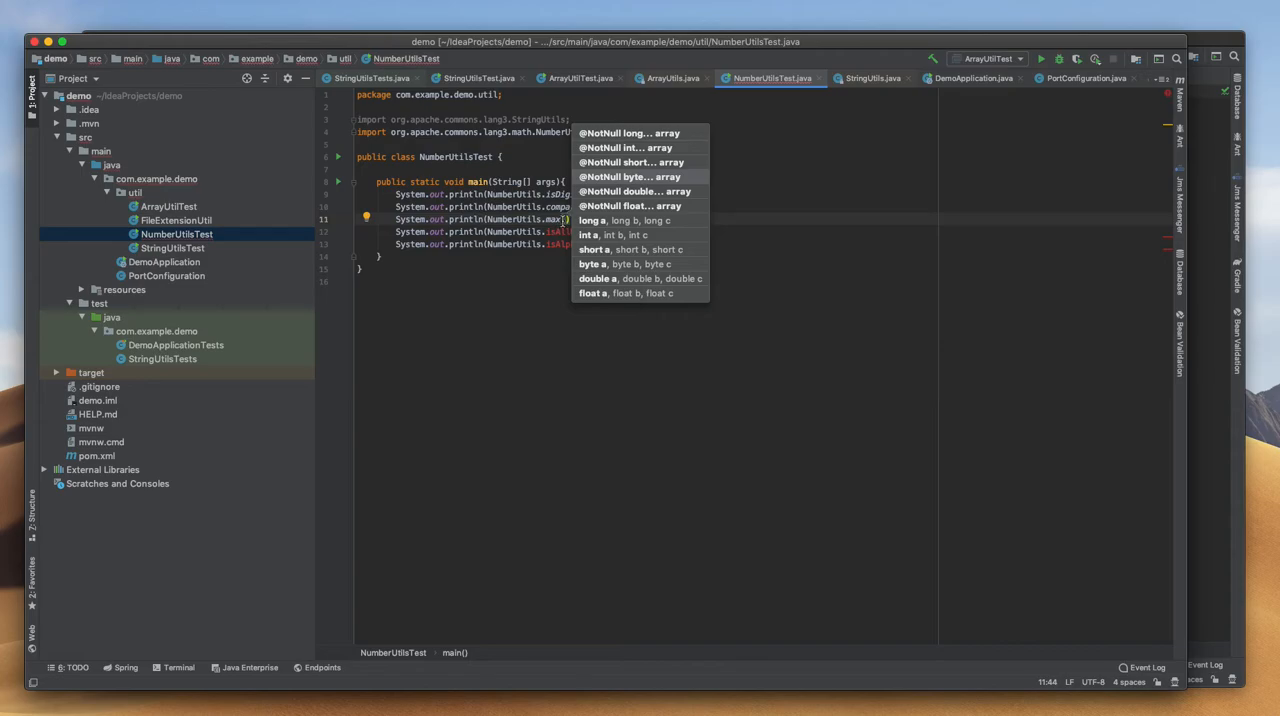
{"action": "type", "text": "new int[]{5,6,7,8,2"}
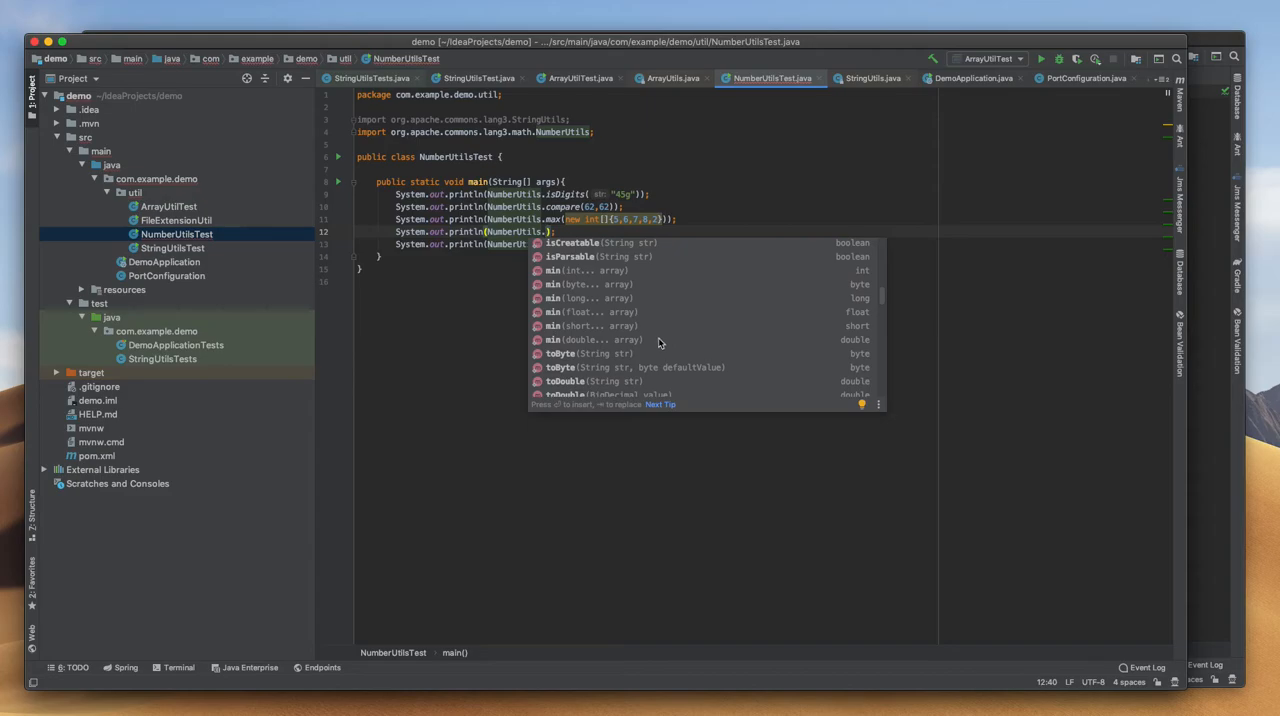
{"action": "scroll", "scroll_direction": "down", "scroll_amount": 3}
{"action": "type", "text": "toDouble(\""}
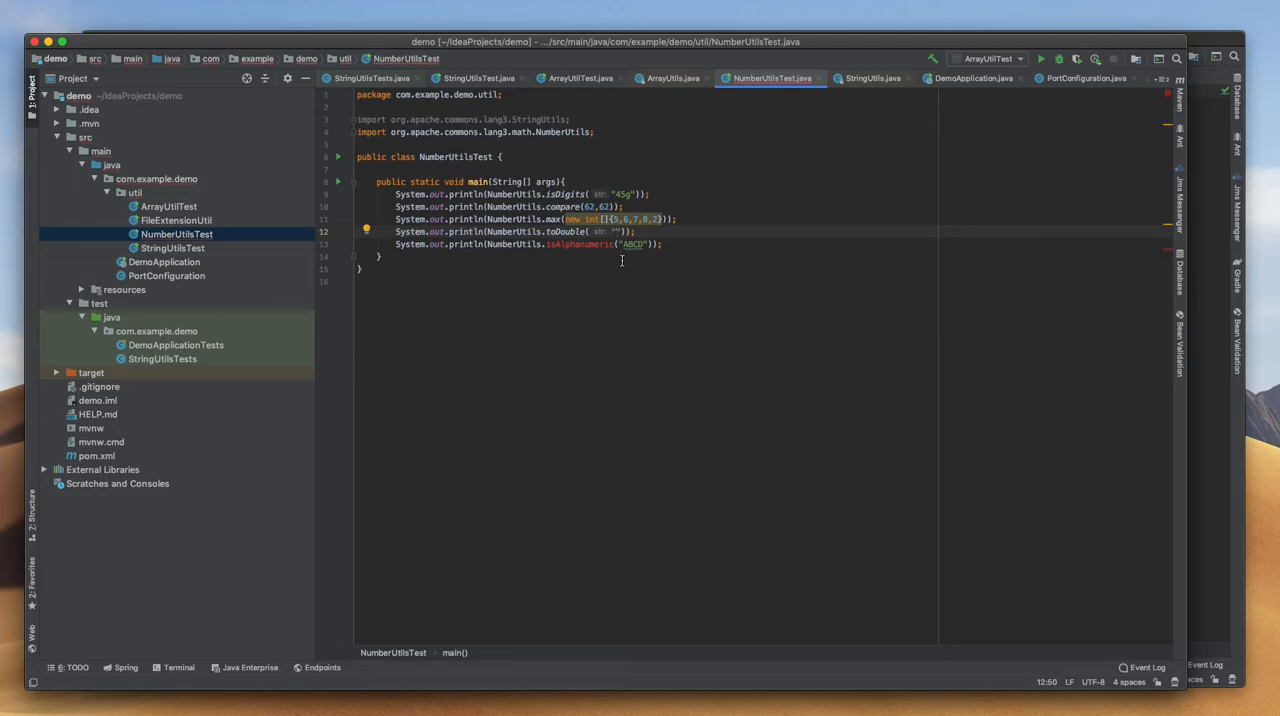
{"action": "type", "text": "1234"}
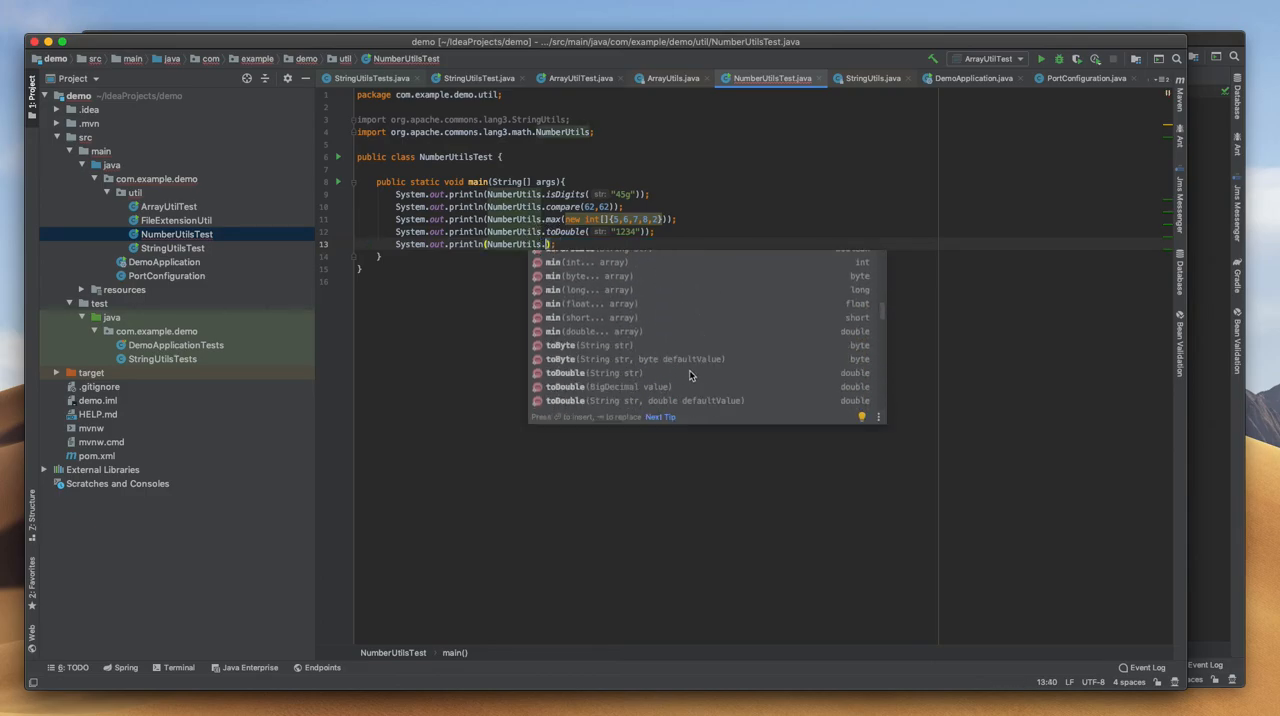
{"action": "mouse_move", "coordinate": [635, 295]}
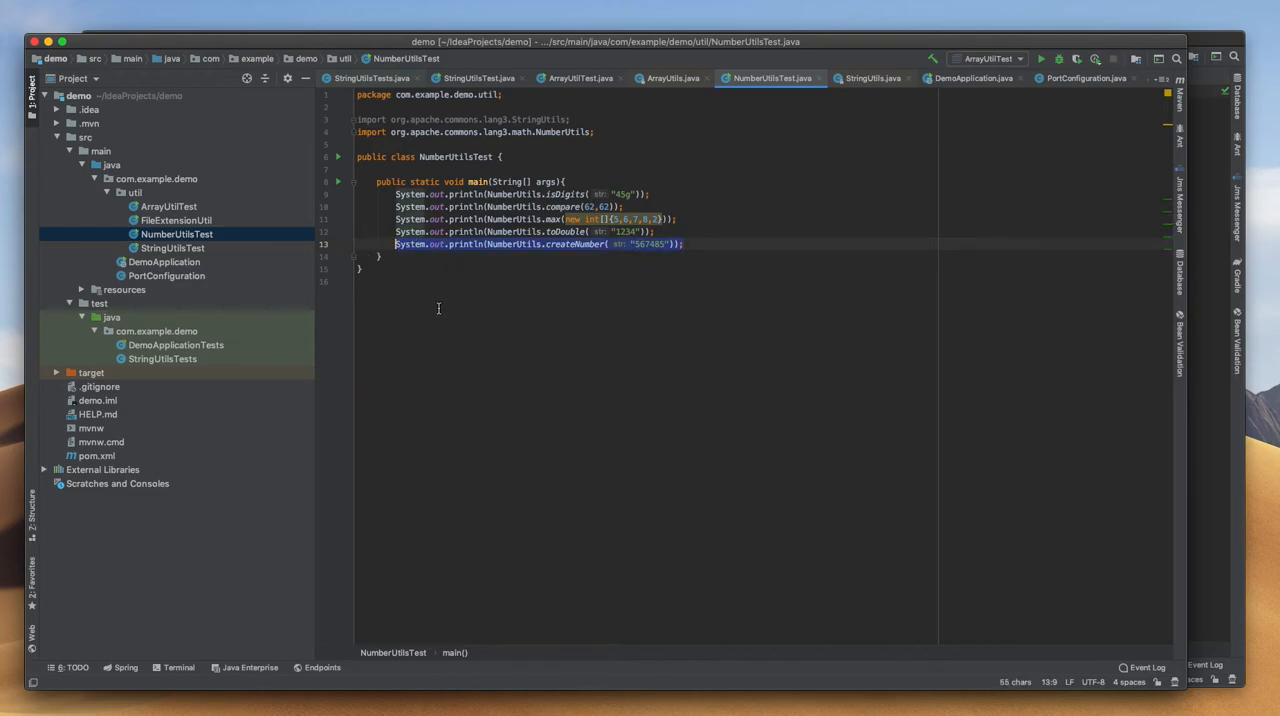
- Add a println of NumberUtils.isParsable("jsdfskfaskdf") after the createNumber line
{"action": "left_click", "coordinate": [690, 244]}
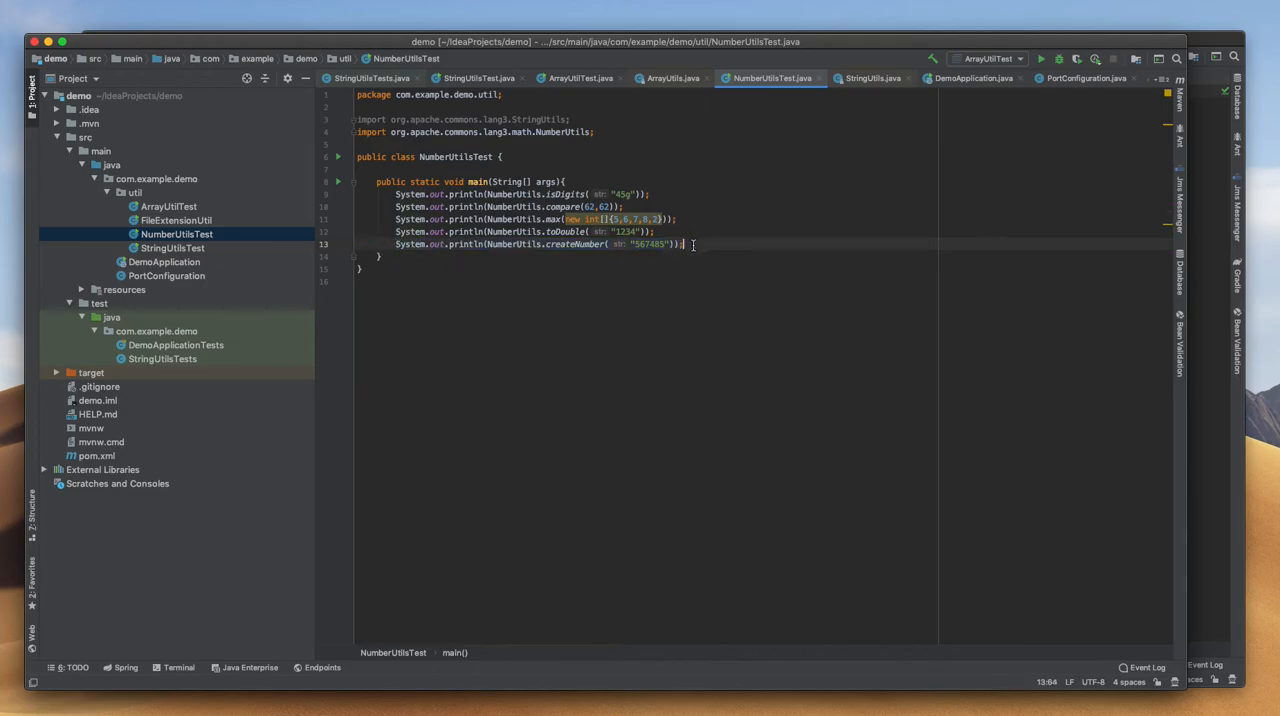
{"action": "key", "text": "enter"}
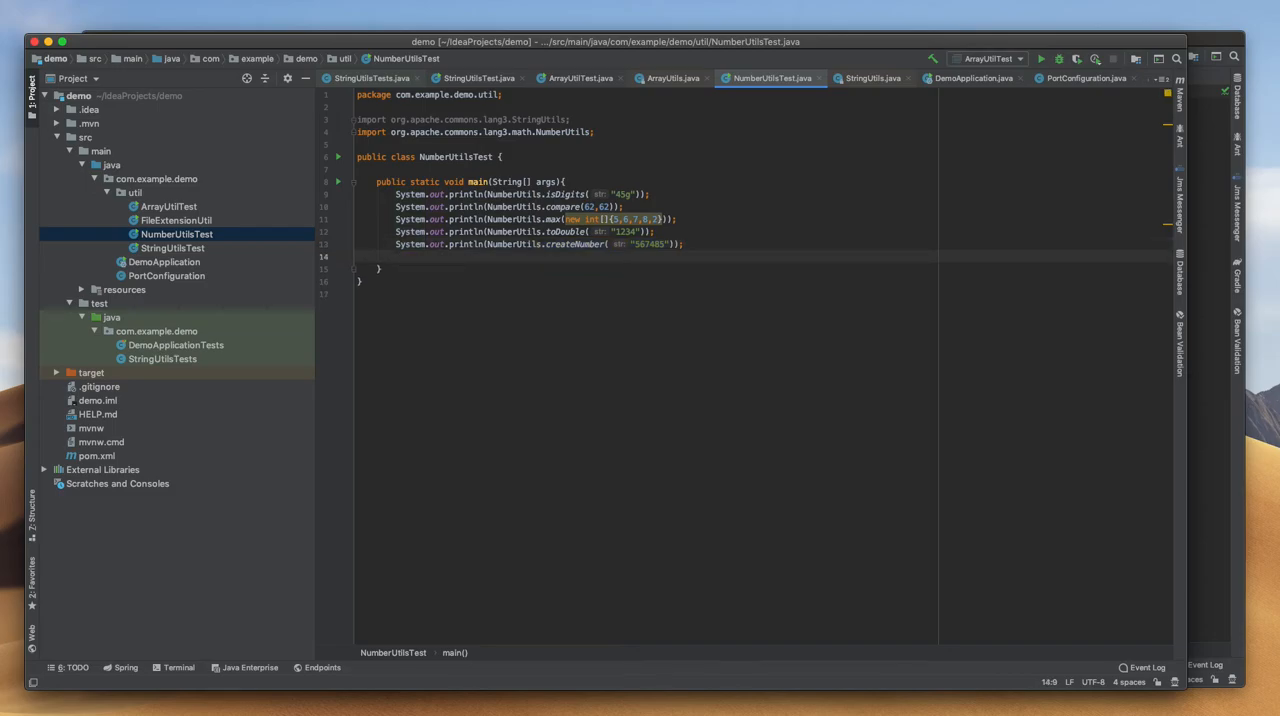
{"action": "type", "text": "NumberUtils"}
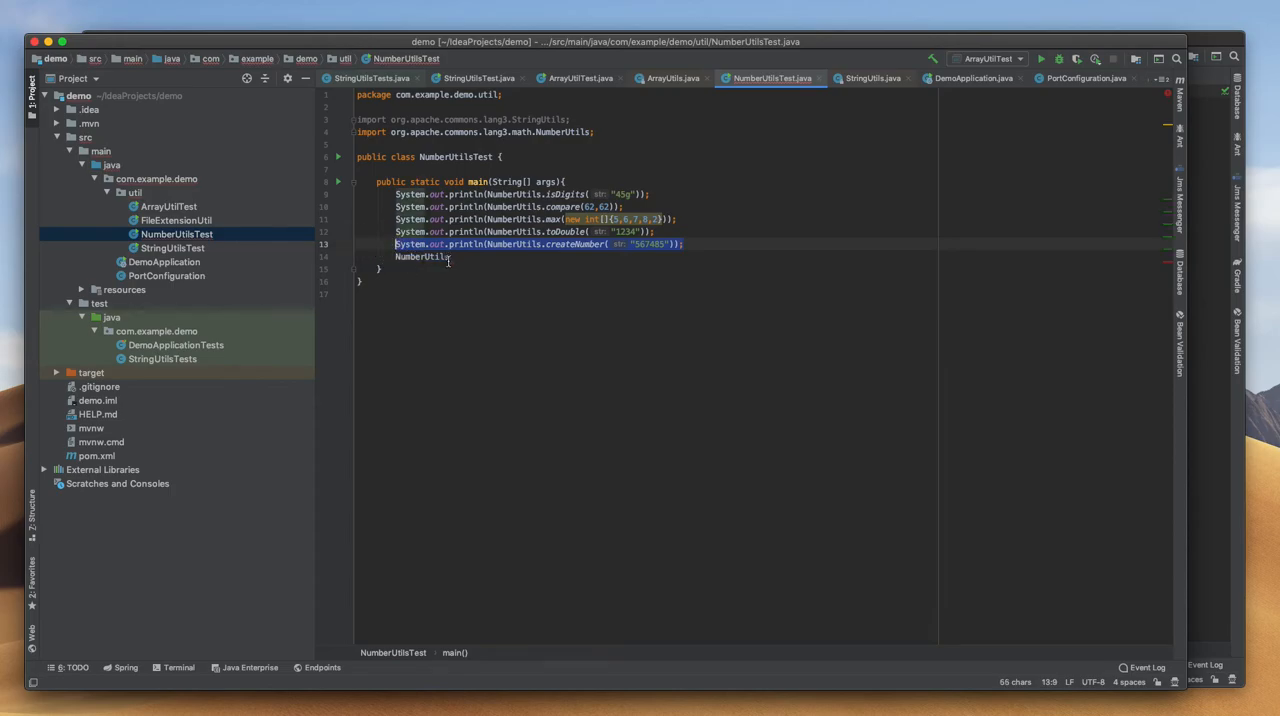
{"action": "type", "text": "System.out.println(NumberUtils.createNumber(\"567485\"));"}
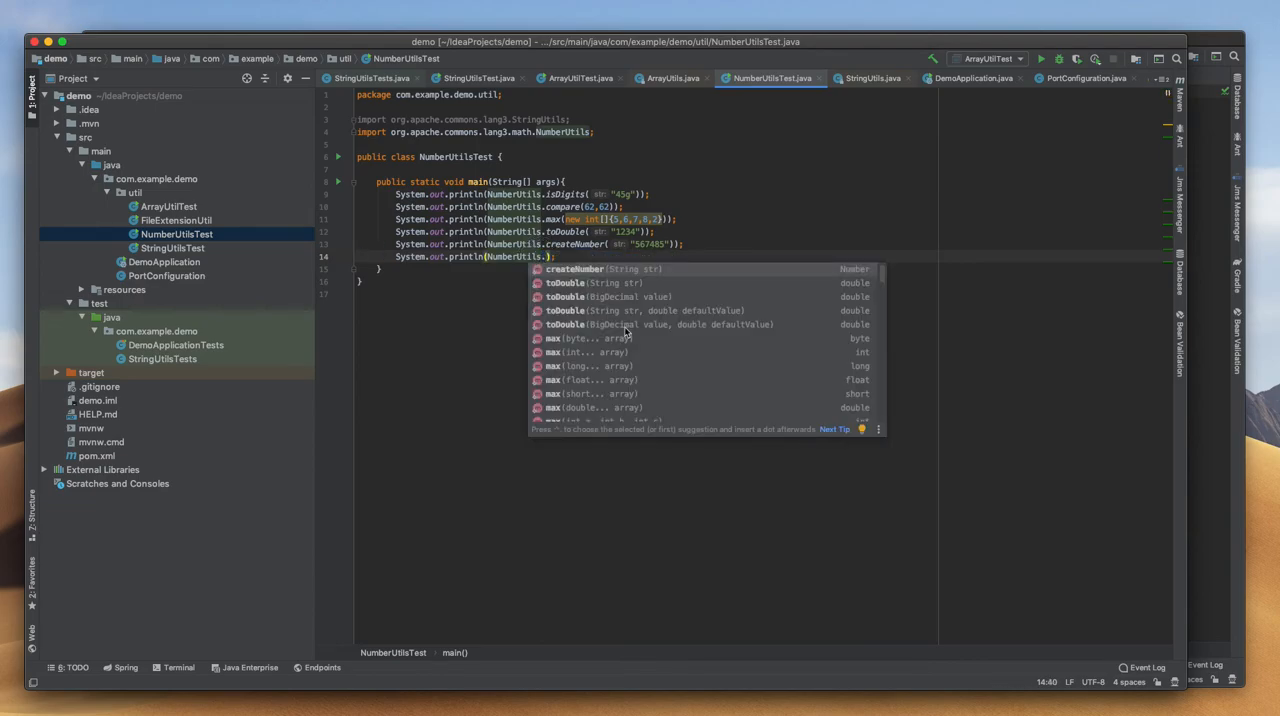
{"action": "scroll", "scroll_direction": "down", "scroll_amount": 3}
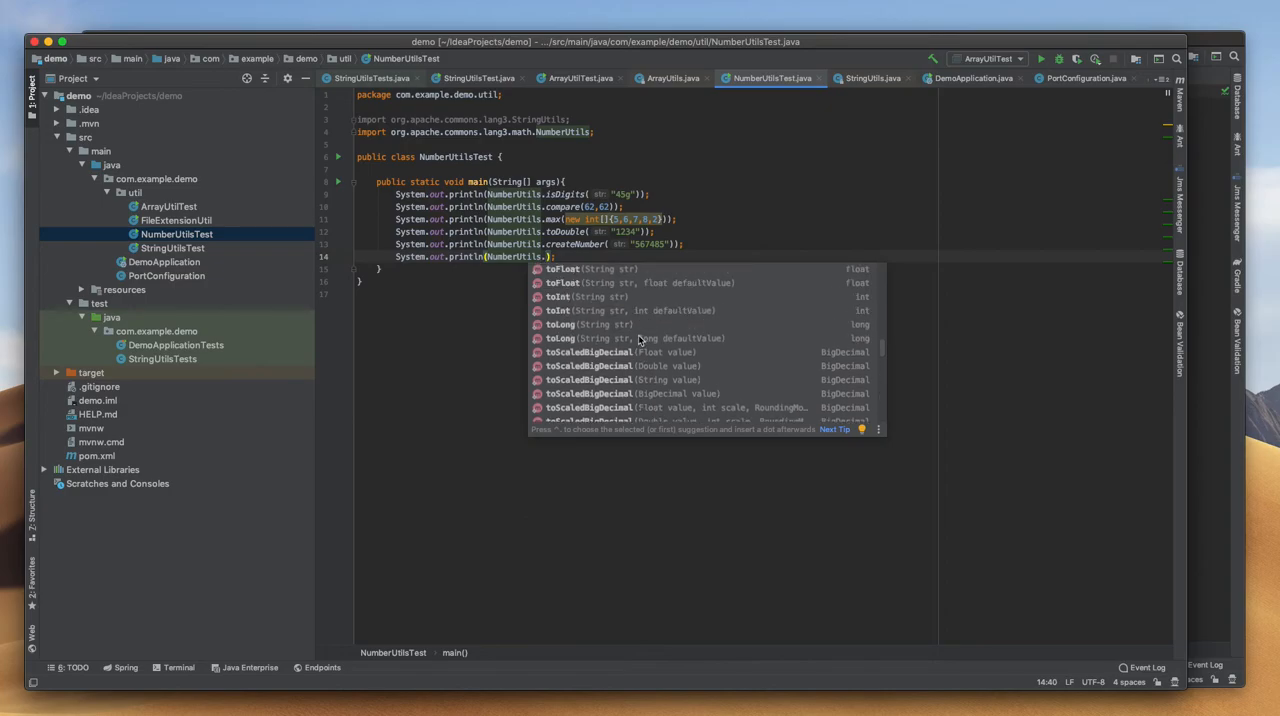
{"action": "scroll", "scroll_direction": "down", "scroll_amount": 3}
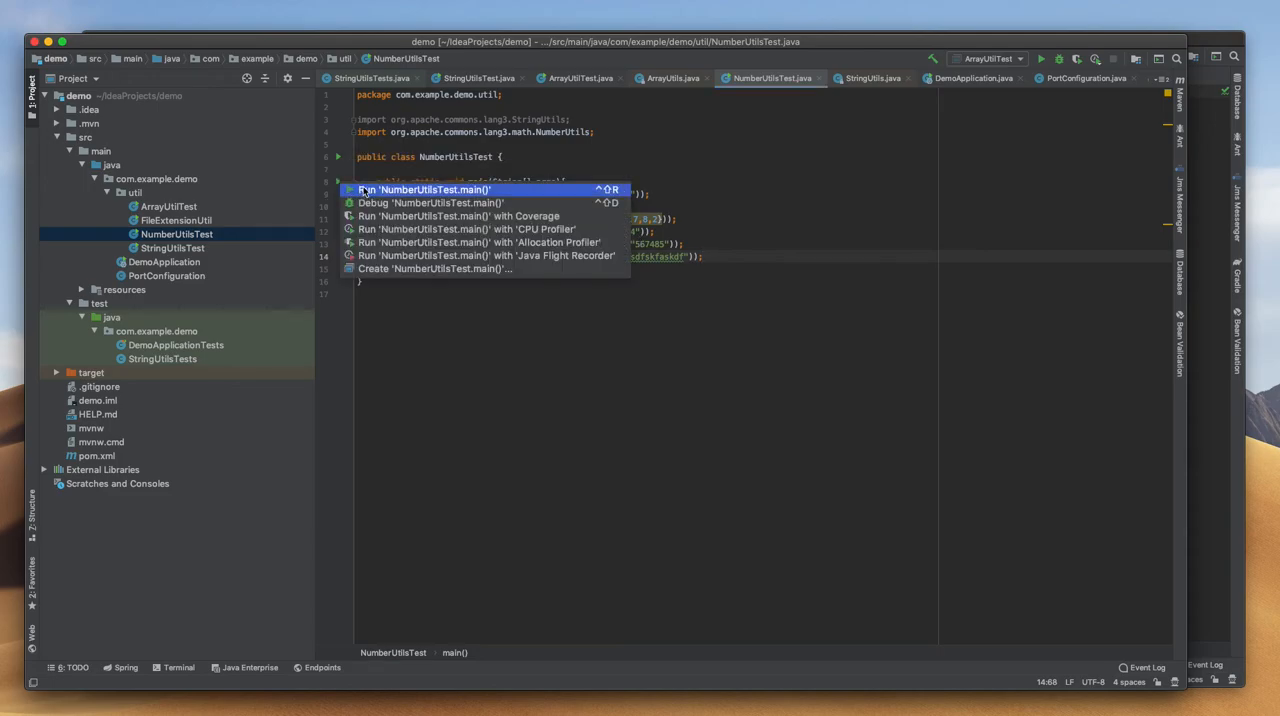
- Run main, then duplicate the isParsable line with "345235.045" as its argument
{"action": "left_click", "coordinate": [425, 190]}
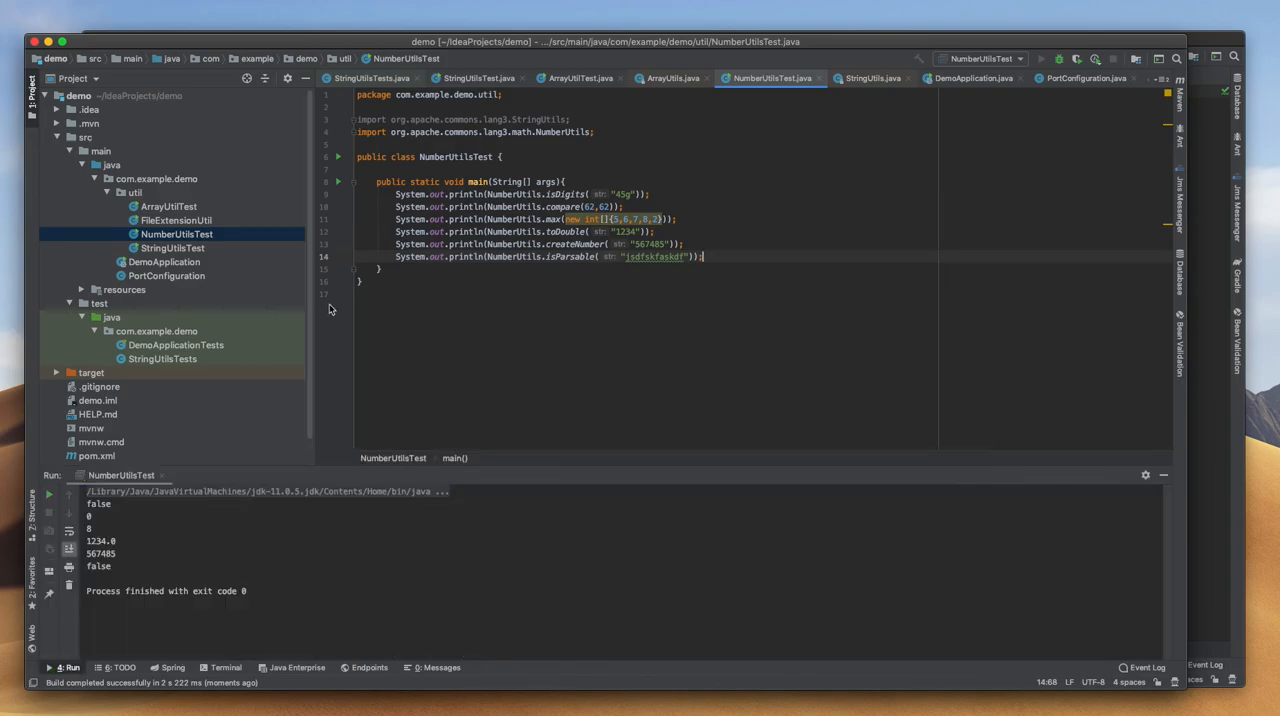
{"action": "double_click", "coordinate": [651, 257]}
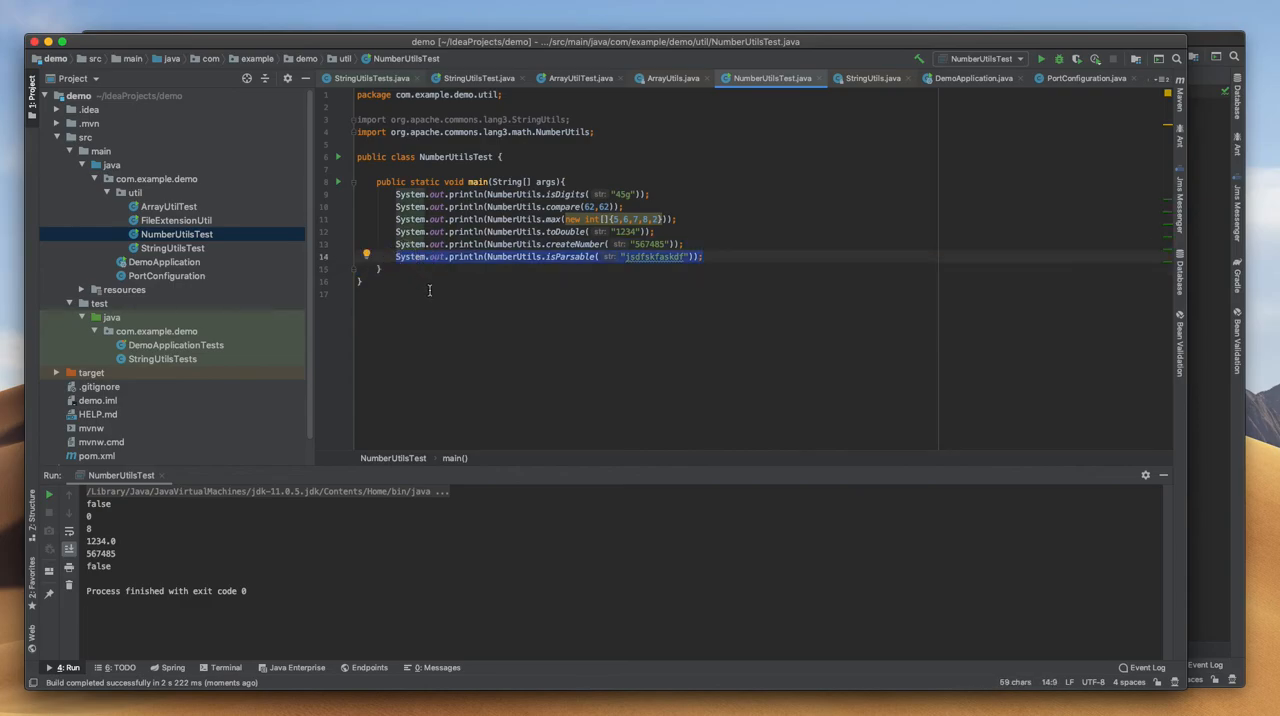
{"action": "key", "text": "enter"}
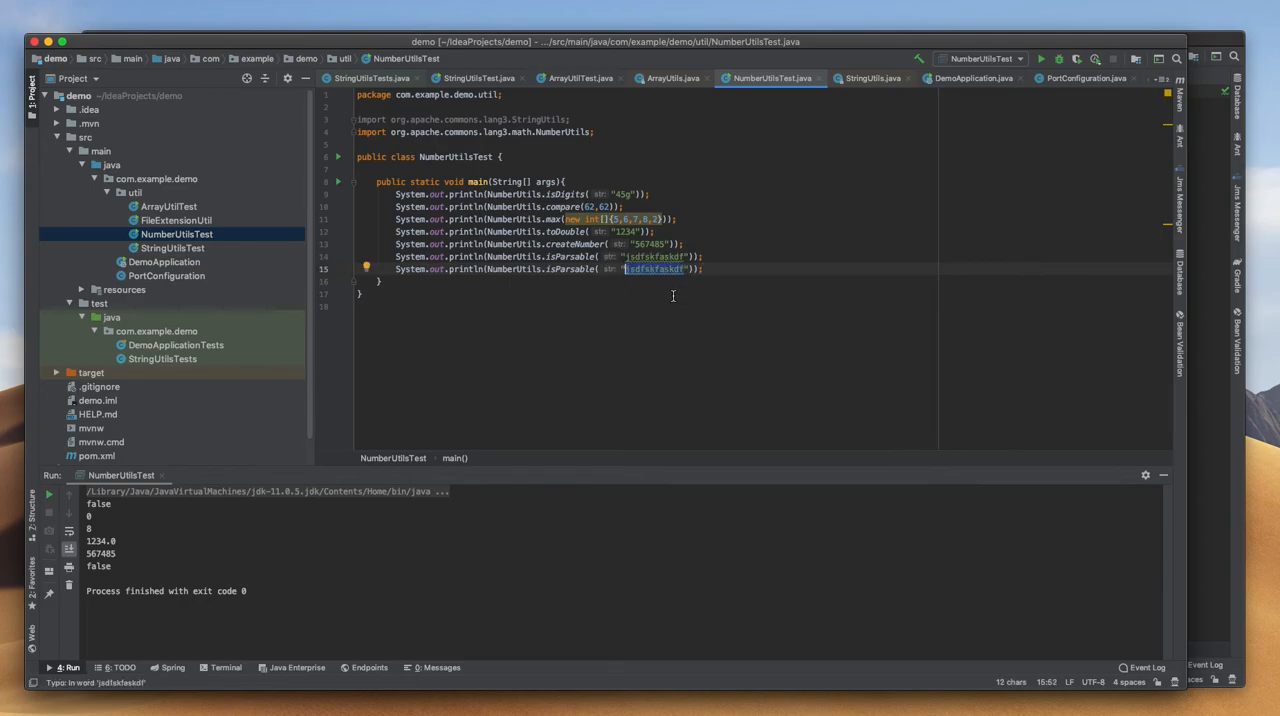
{"action": "type", "text": "345233"}
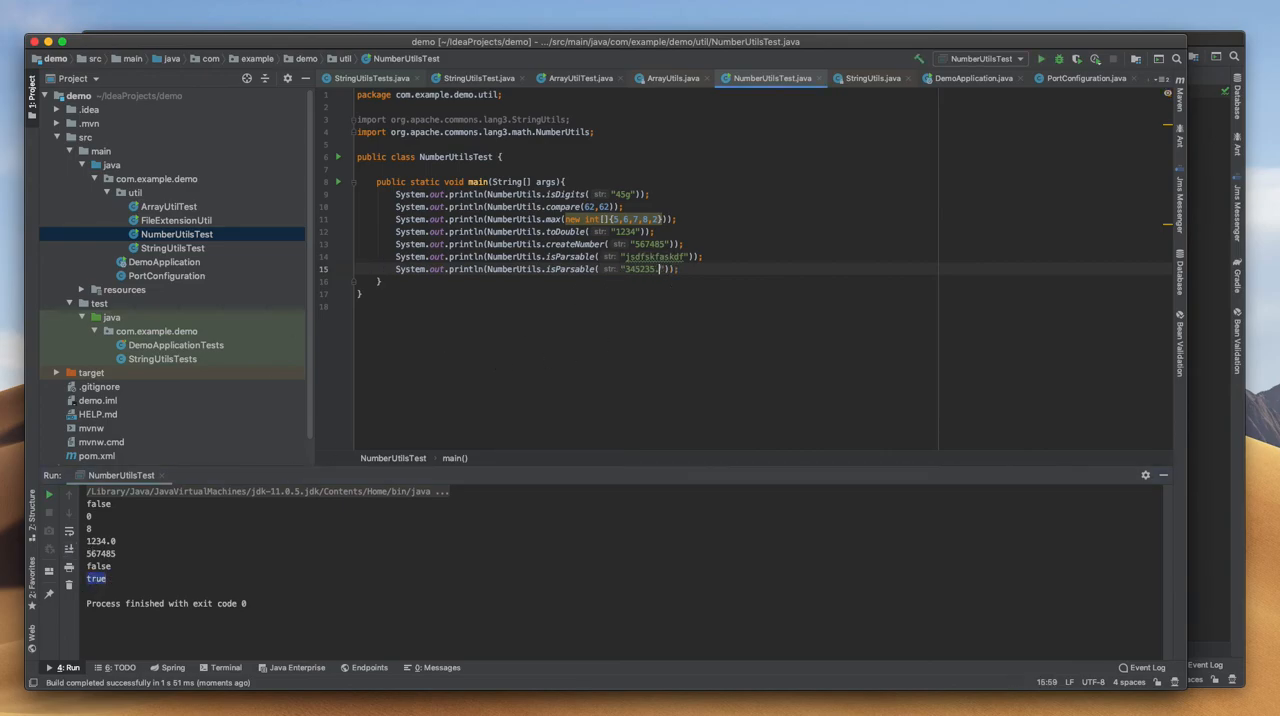
{"action": "type", "text": "045"}
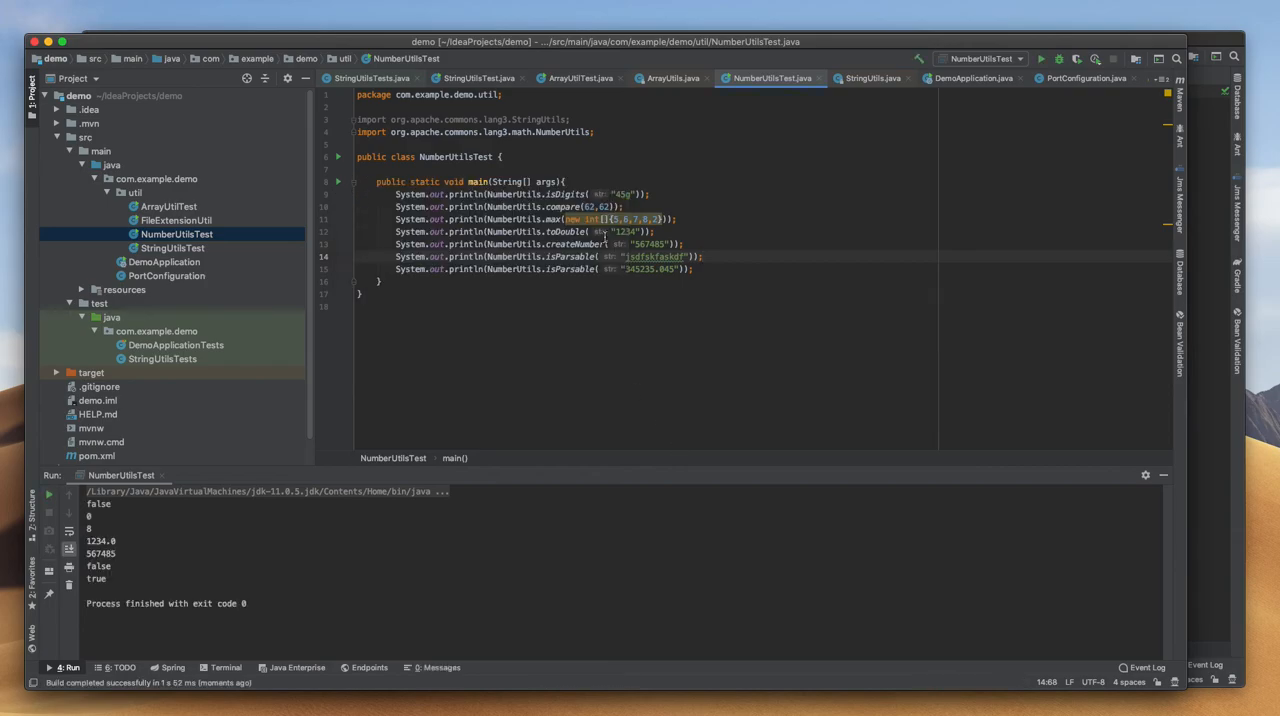
{"action": "mouse_move", "coordinate": [600, 237]}
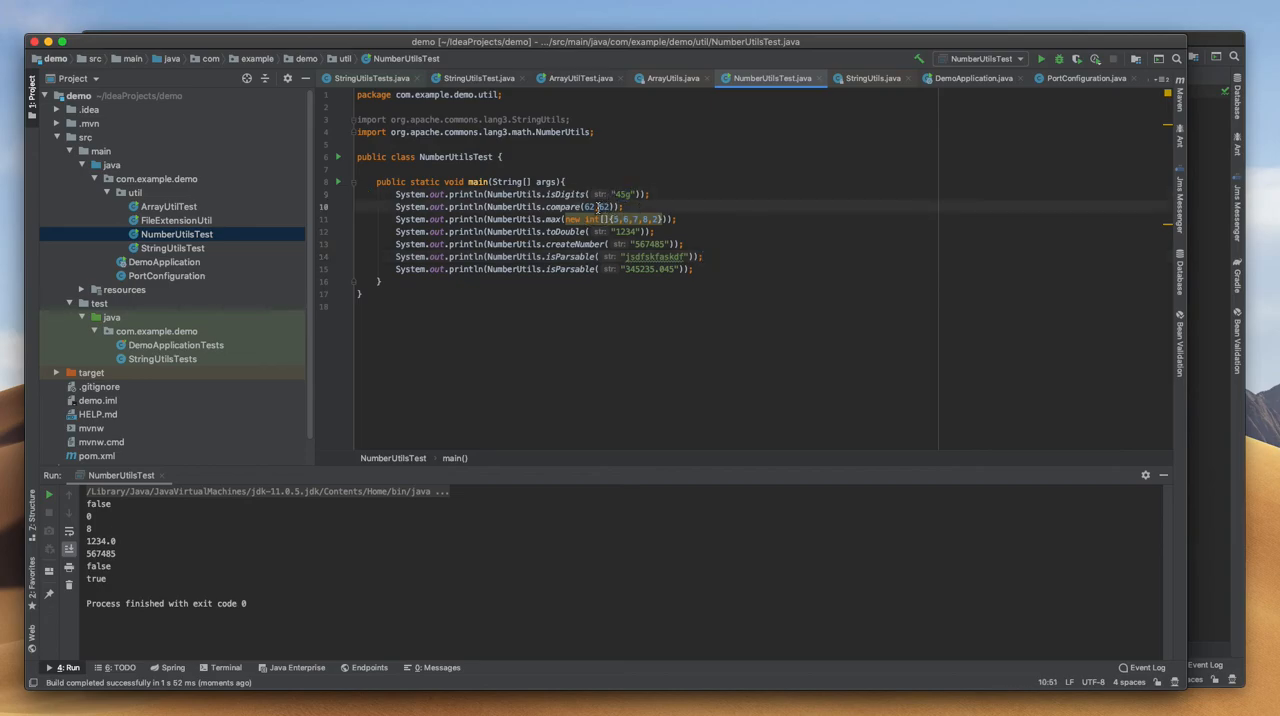
- Navigate from NumberUtils in the test code to NumberUtils.java in the commons-lang3 3.9 sources
{"action": "double_click", "coordinate": [608, 207]}
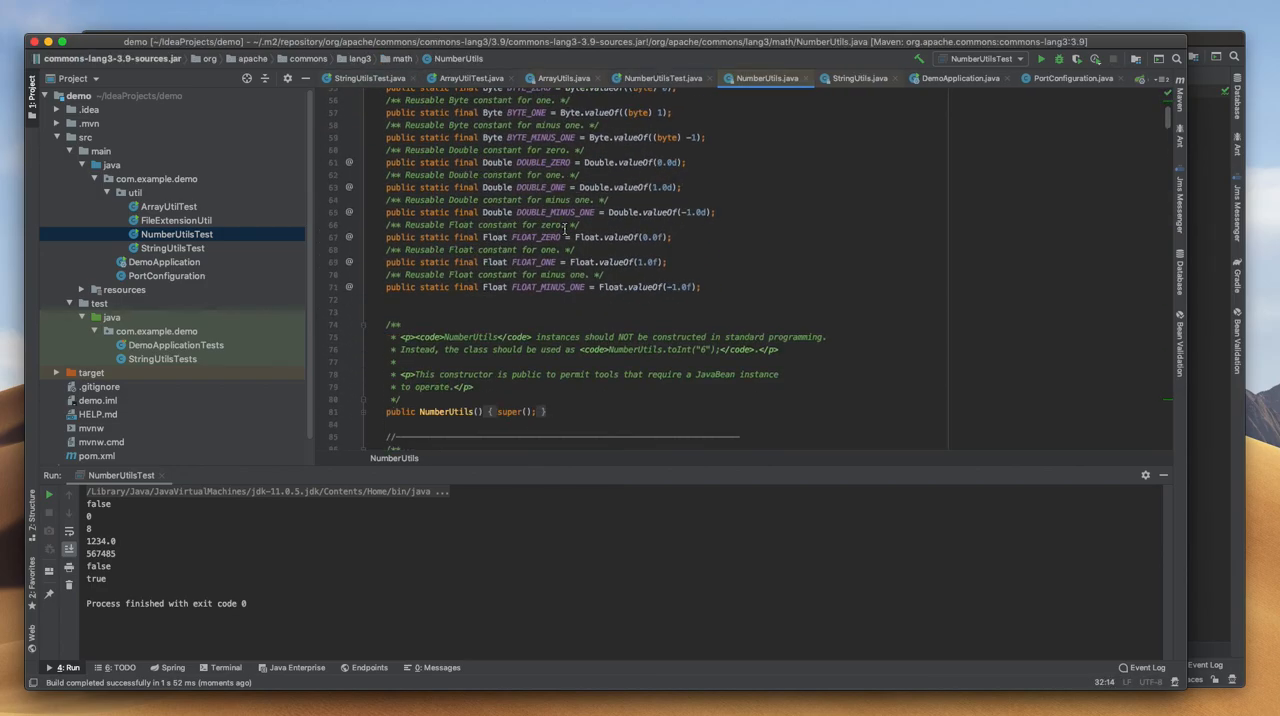
{"action": "scroll", "scroll_direction": "down", "scroll_amount": 3}
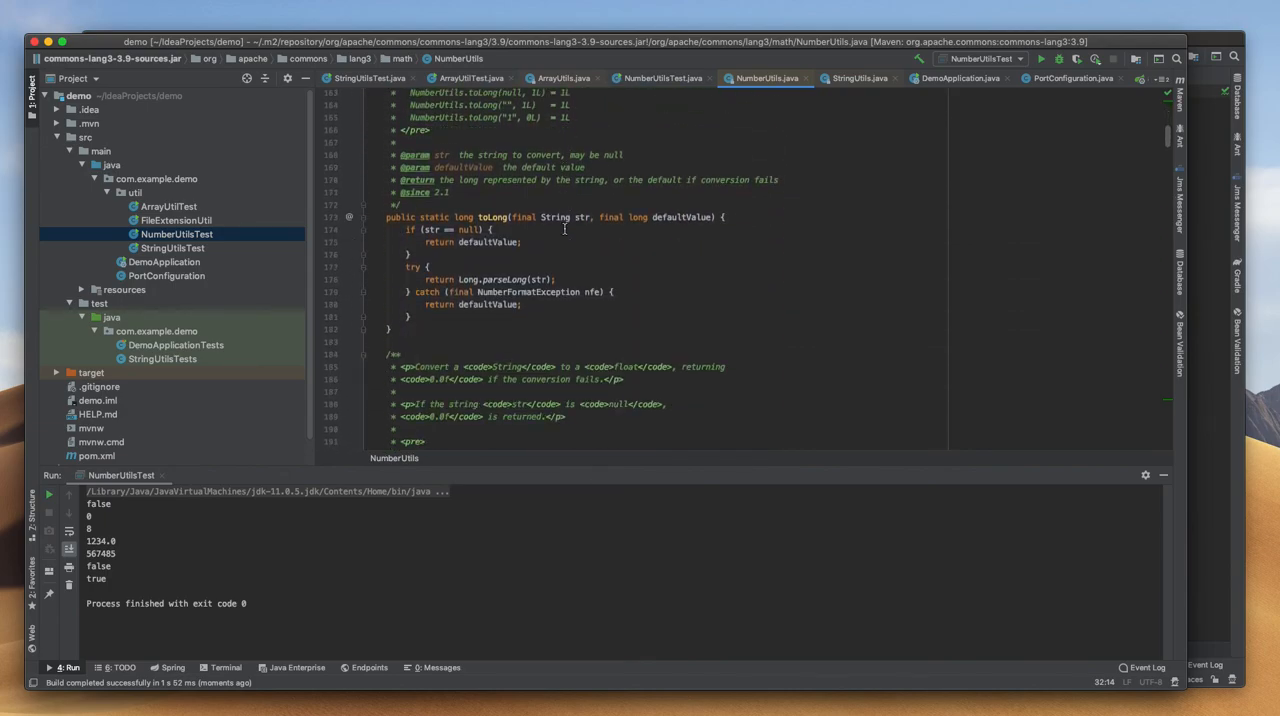
{"action": "scroll", "scroll_direction": "down", "scroll_amount": 3}
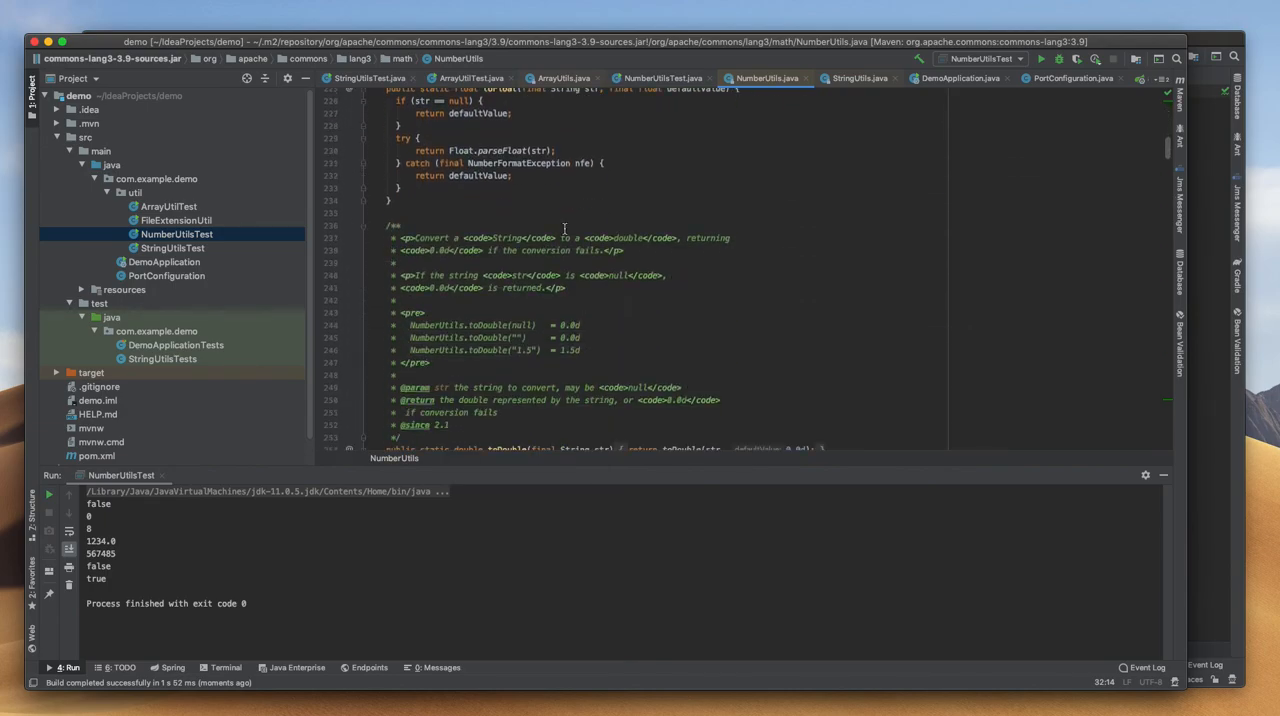
{"action": "scroll", "scroll_direction": "down", "scroll_amount": 3}
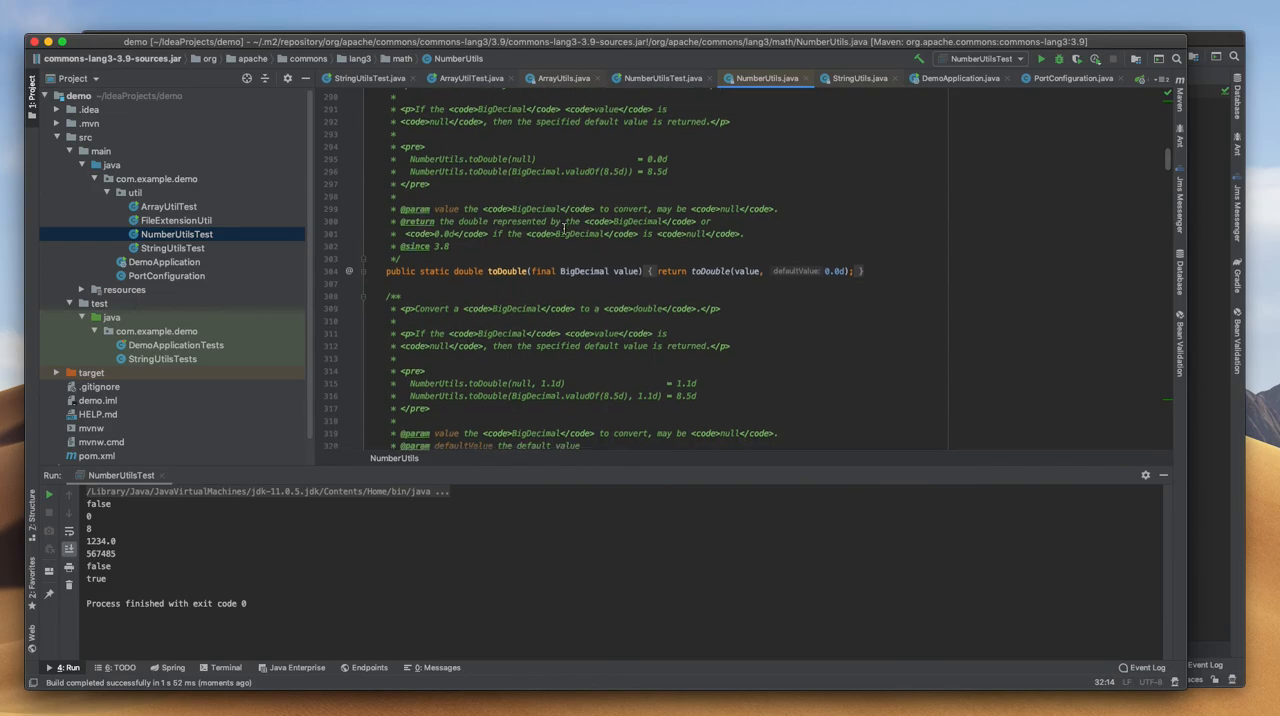
{"action": "scroll", "scroll_direction": "down", "scroll_amount": 3}
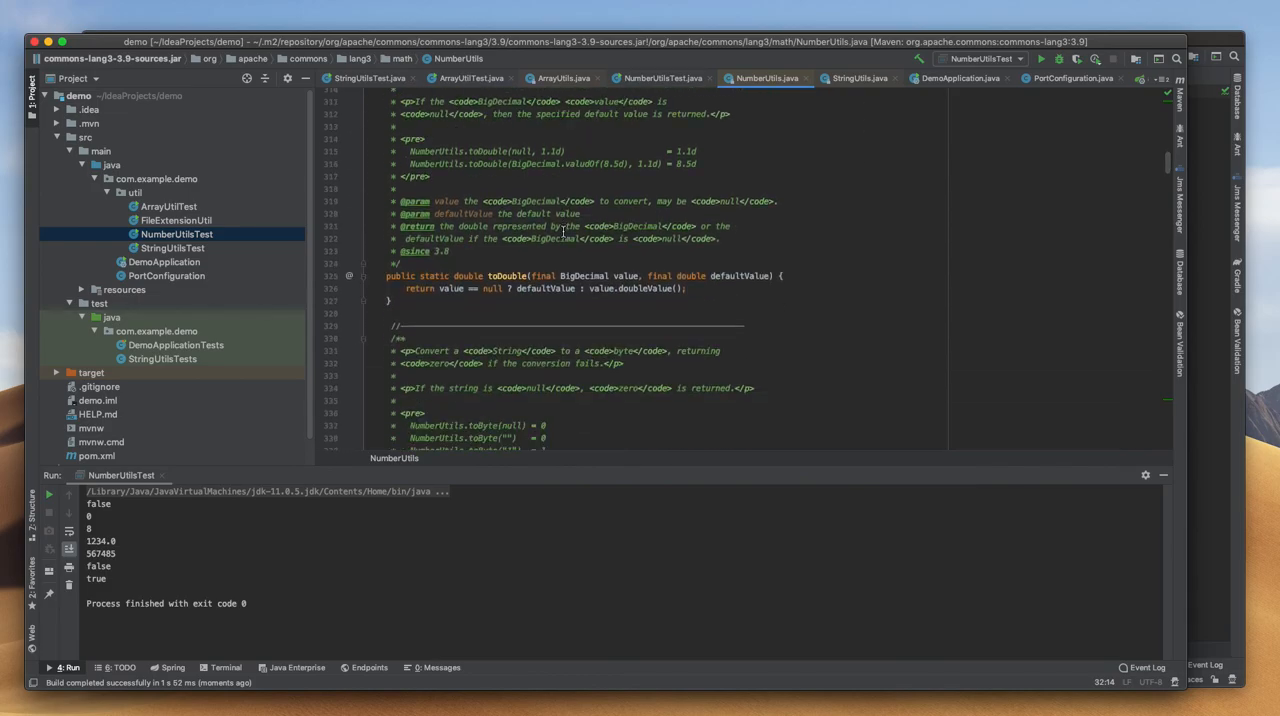
{"action": "scroll", "scroll_direction": "down", "scroll_amount": 3}
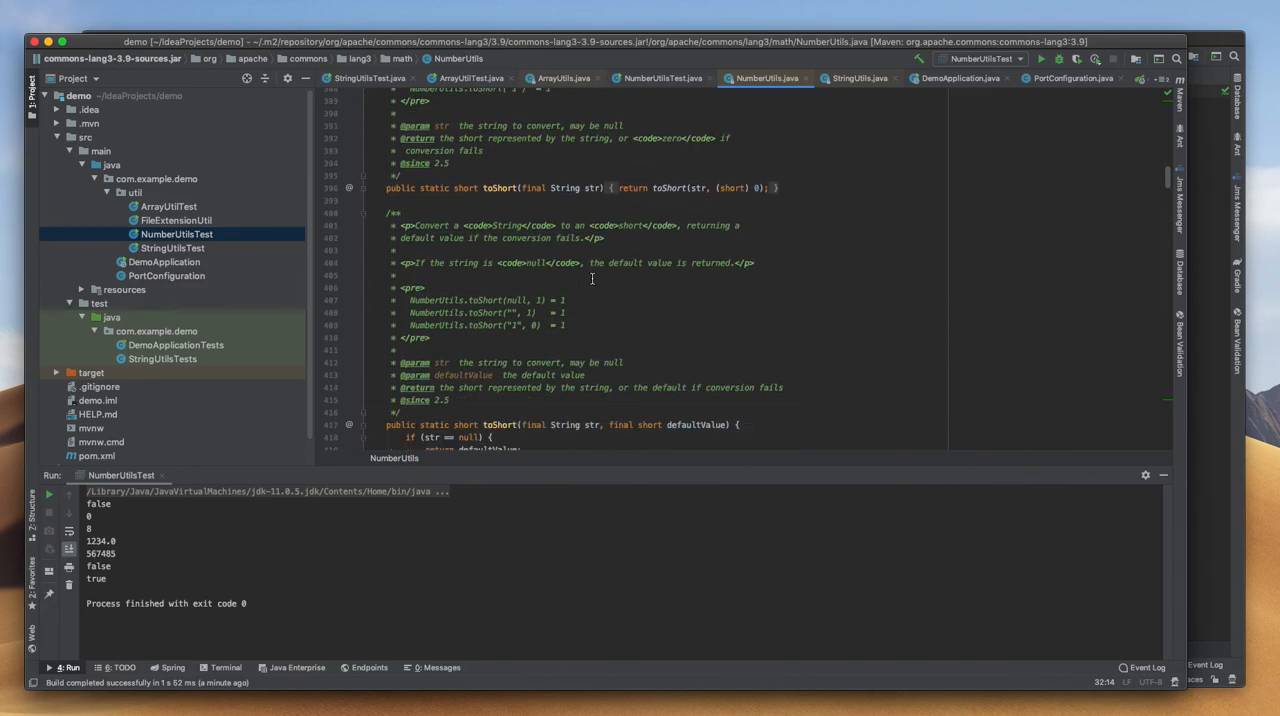
{"action": "scroll", "scroll_direction": "down", "scroll_amount": 3}
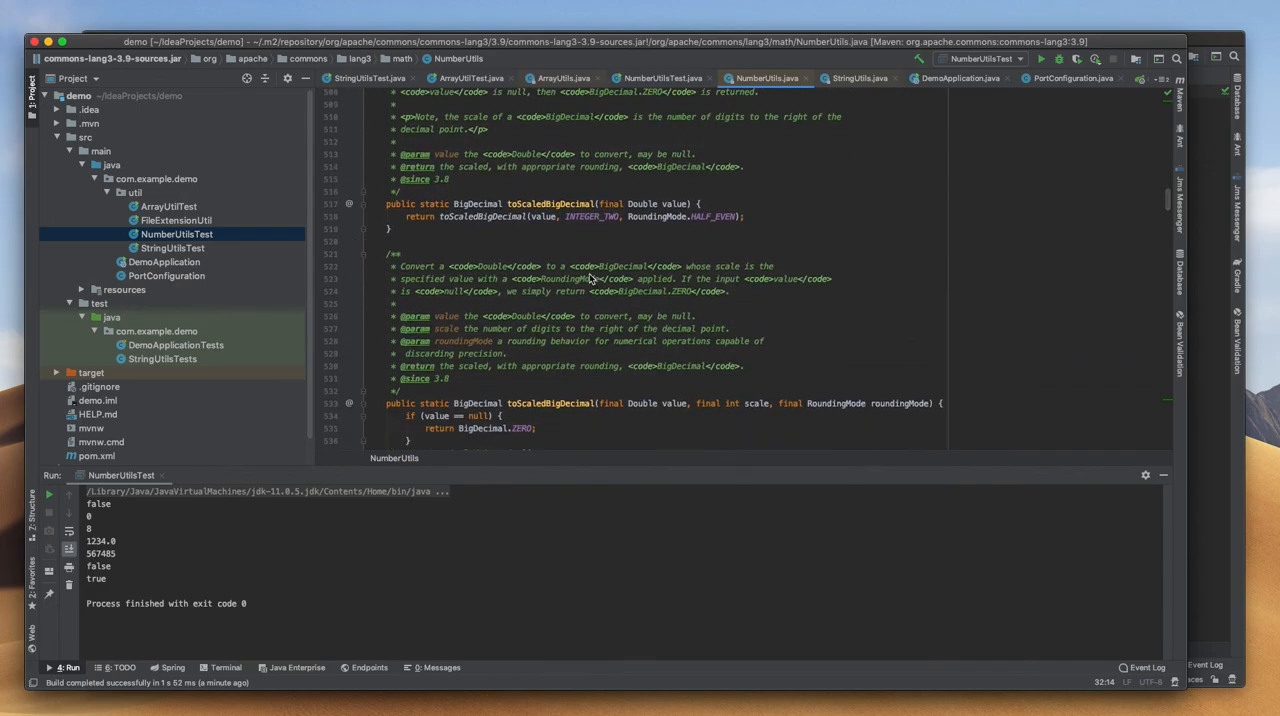
{"action": "scroll", "scroll_direction": "down", "scroll_amount": 3}
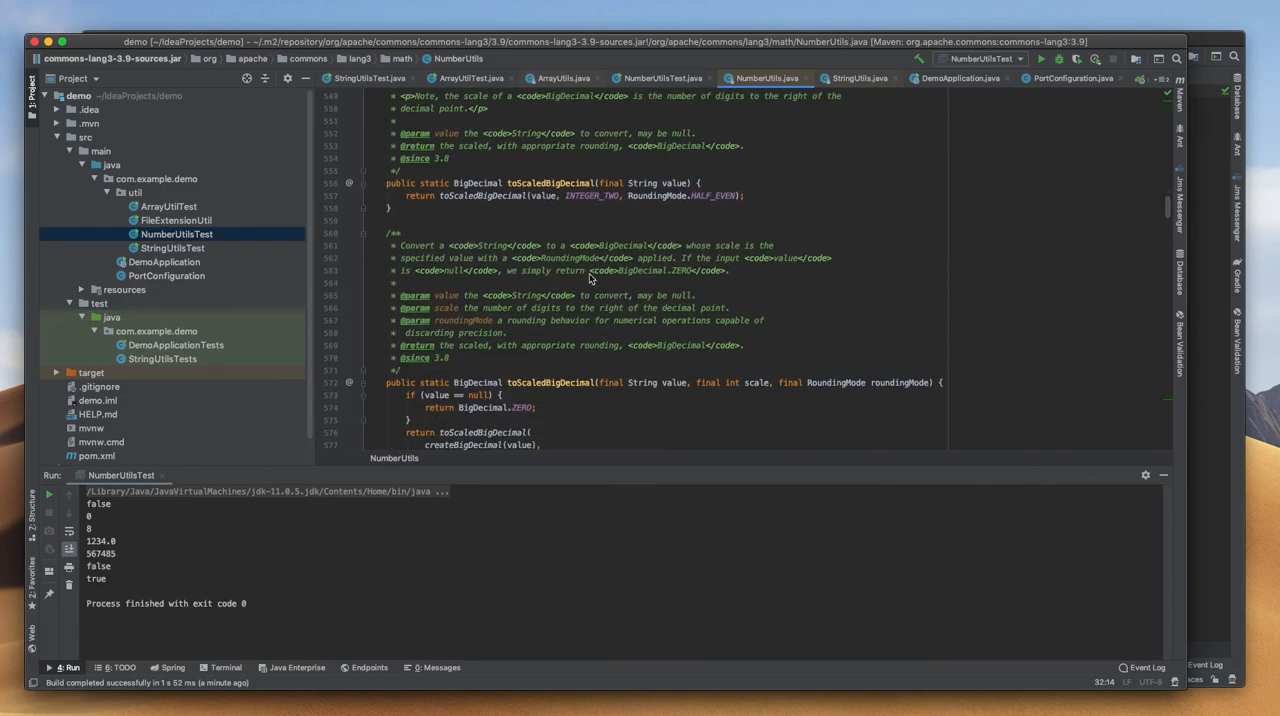
{"action": "scroll", "scroll_direction": "down", "scroll_amount": 3}
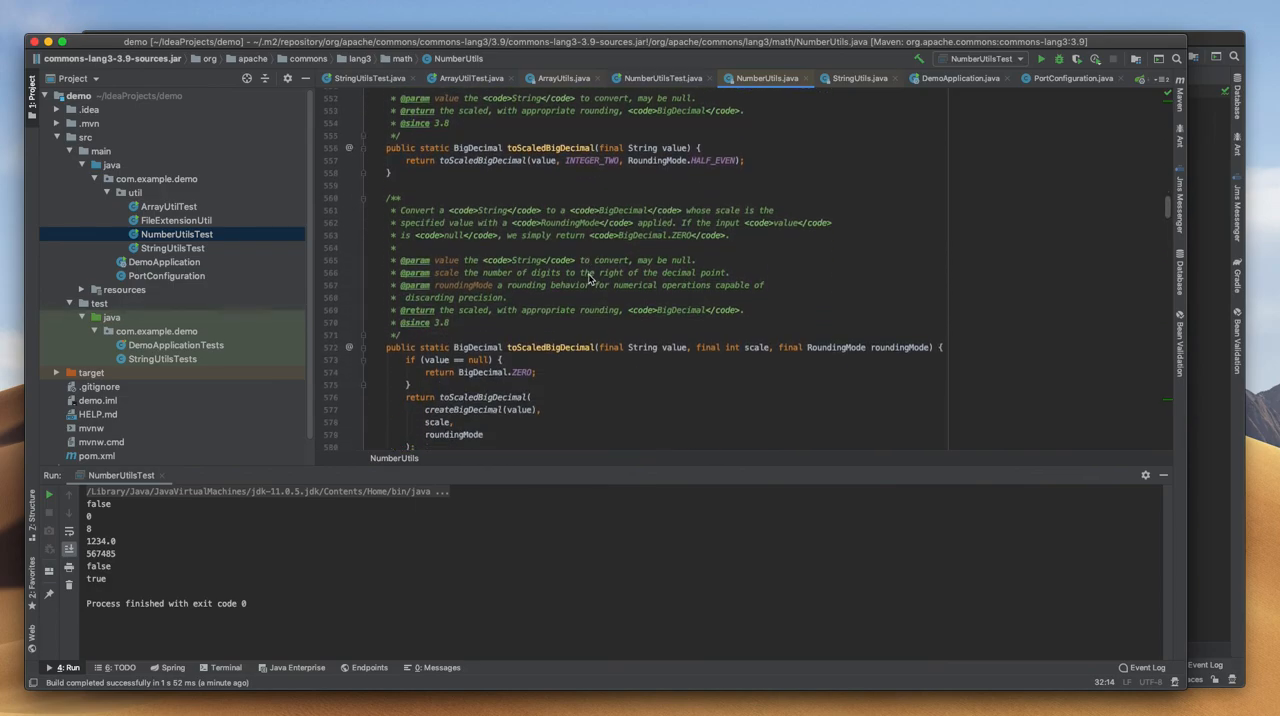
{"action": "scroll", "scroll_direction": "down", "scroll_amount": 3}
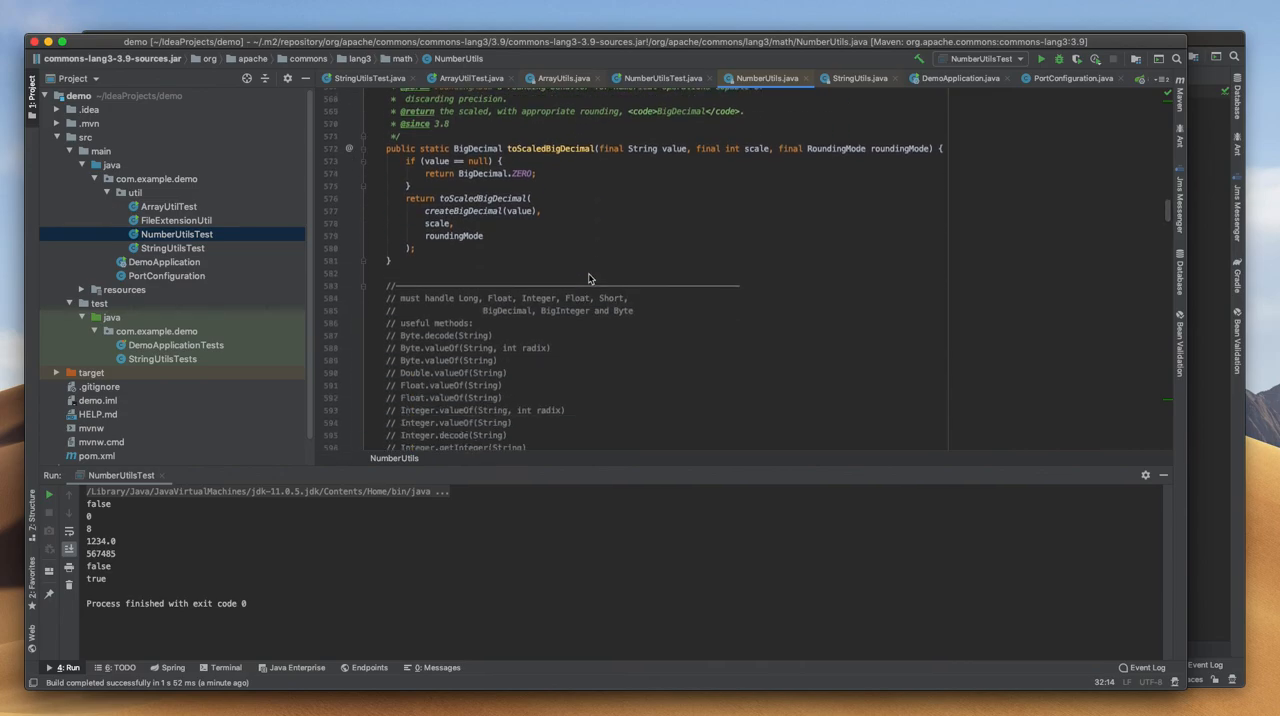
{"action": "scroll", "scroll_direction": "down", "scroll_amount": 3}
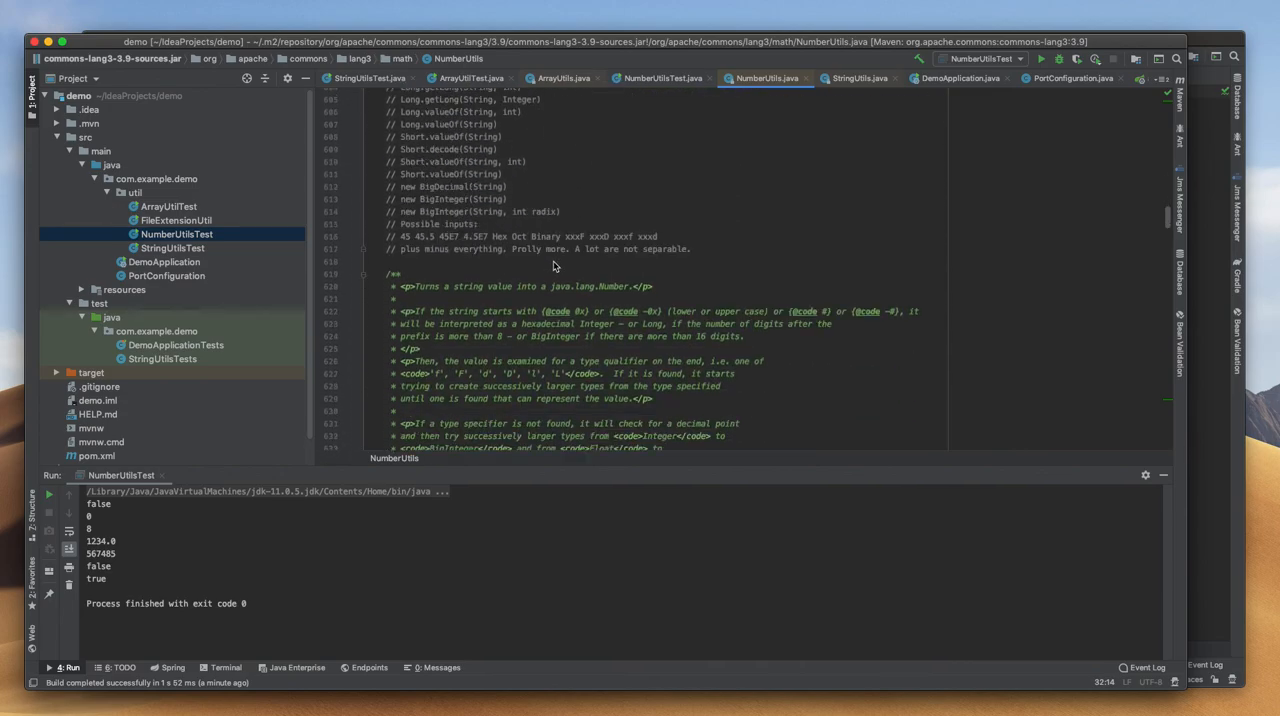